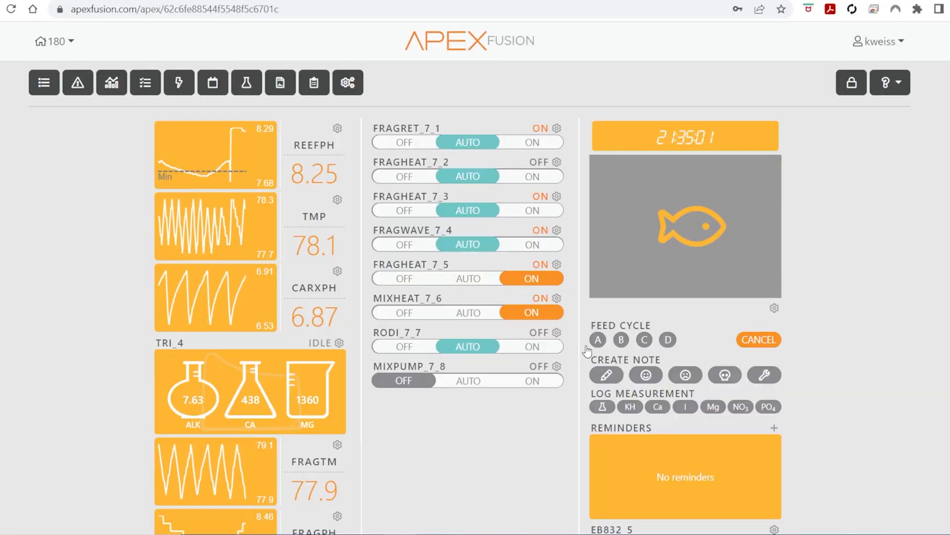
pyautogui.moveTo(507, 138)
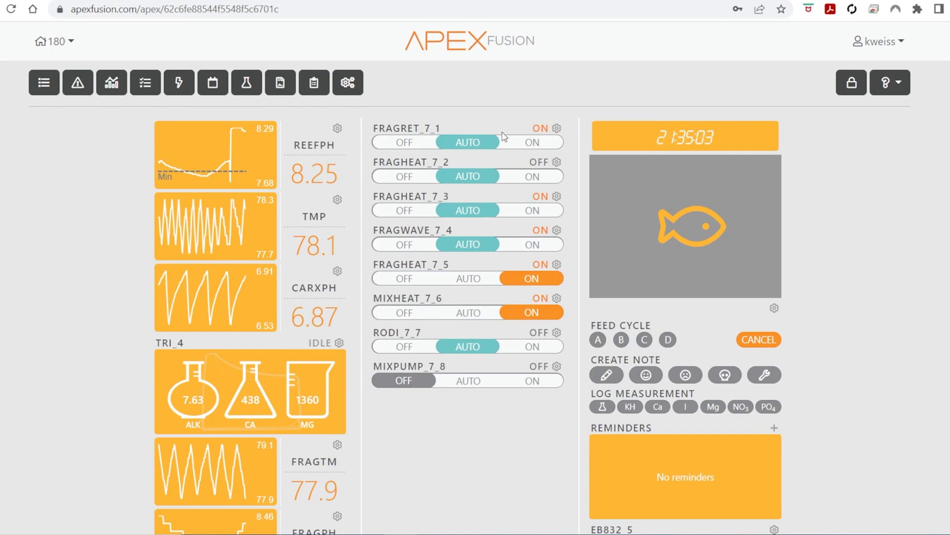
pyautogui.moveTo(370, 69)
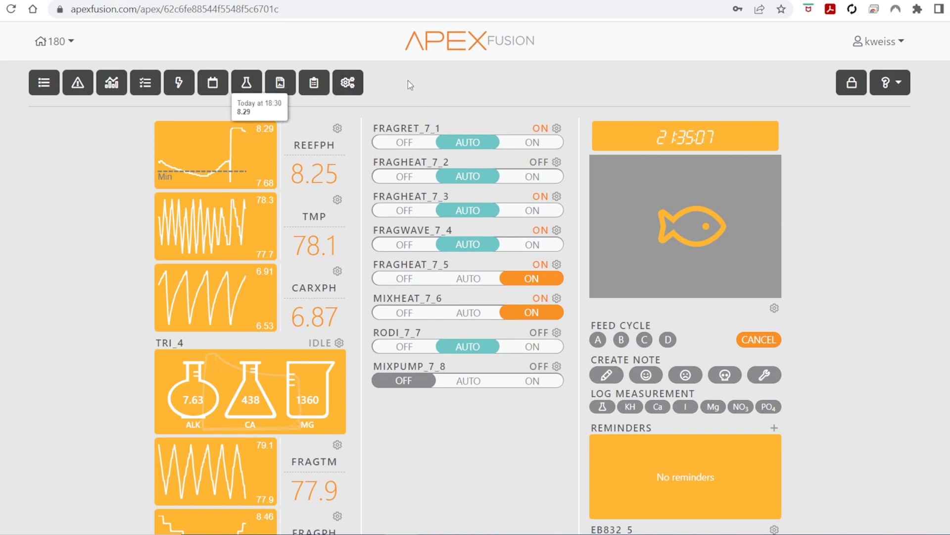
# - Add a virtual output named PowerLoss and confirm the successful configuration send
pyautogui.click(347, 82)
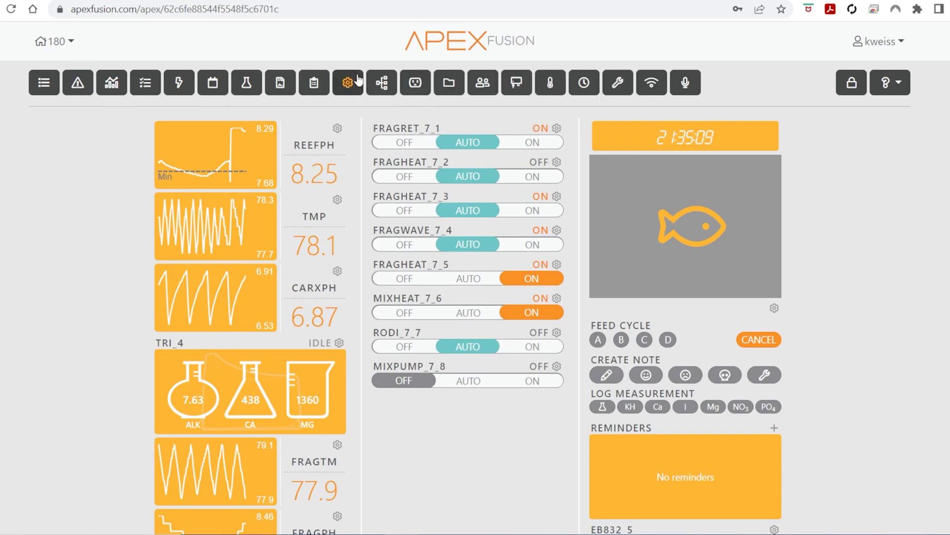
pyautogui.moveTo(416, 101)
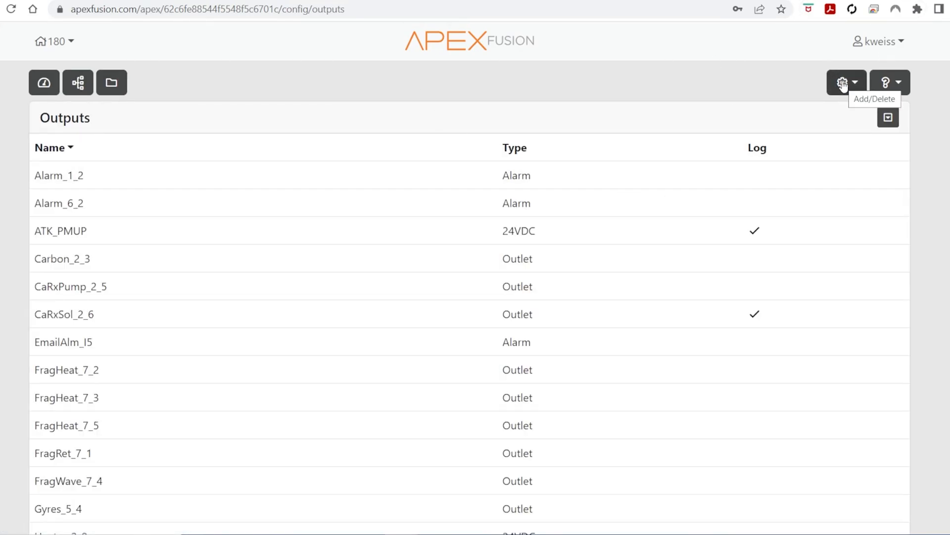
pyautogui.click(842, 82)
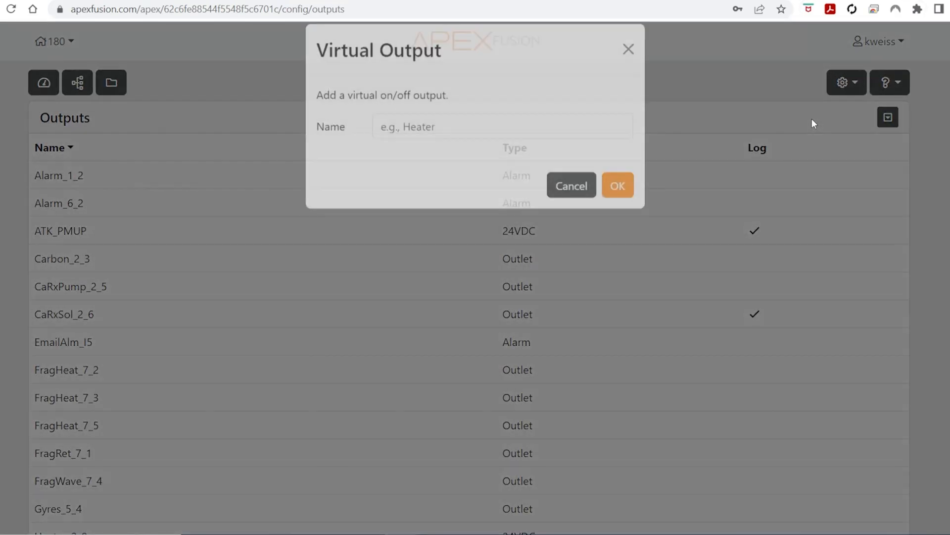
pyautogui.click(618, 184)
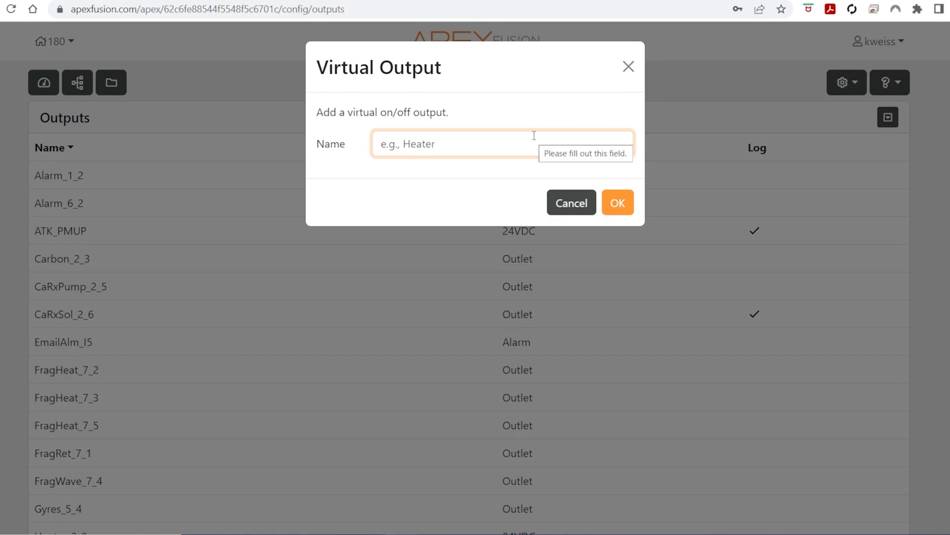
pyautogui.write('Pow')
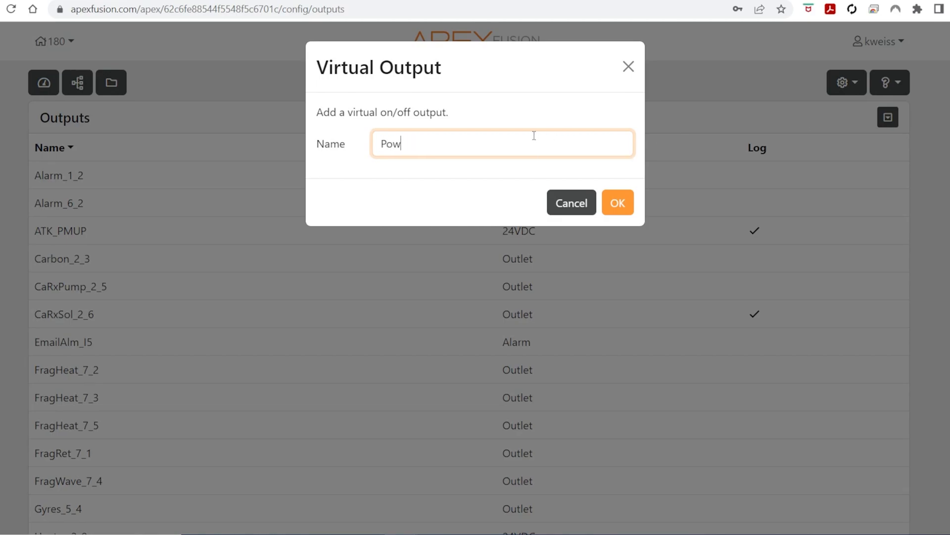
pyautogui.write('erLoss')
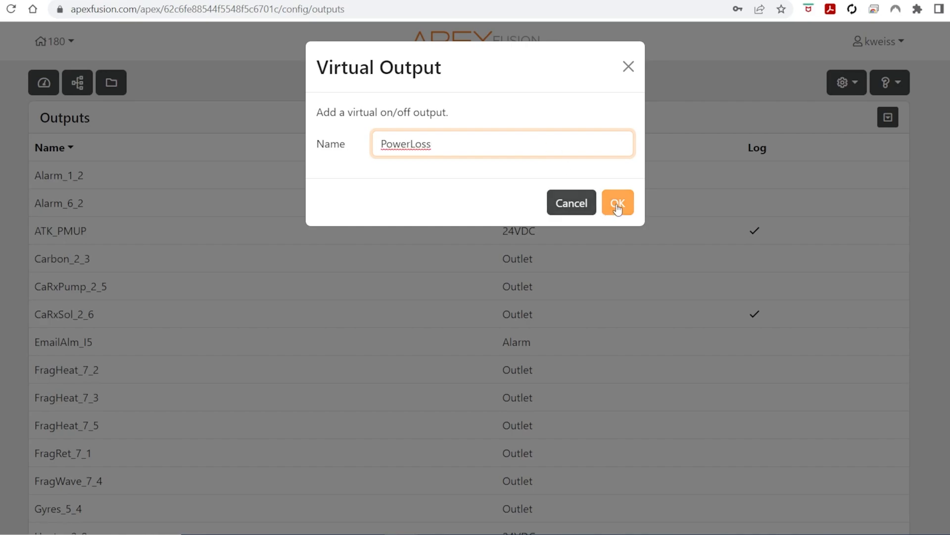
pyautogui.click(617, 202)
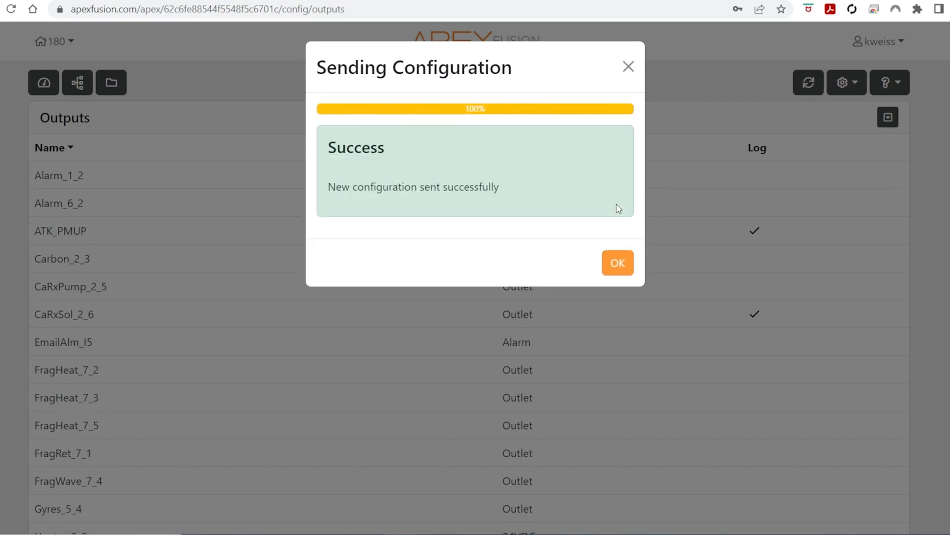
pyautogui.click(617, 262)
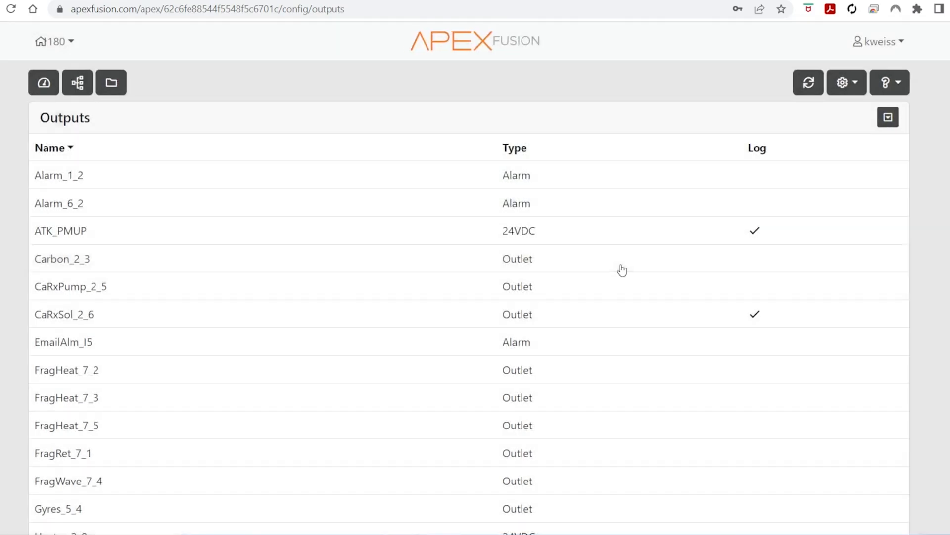
# - Scroll through the Outputs list to locate the PowerLoss output
pyautogui.scroll(-3)
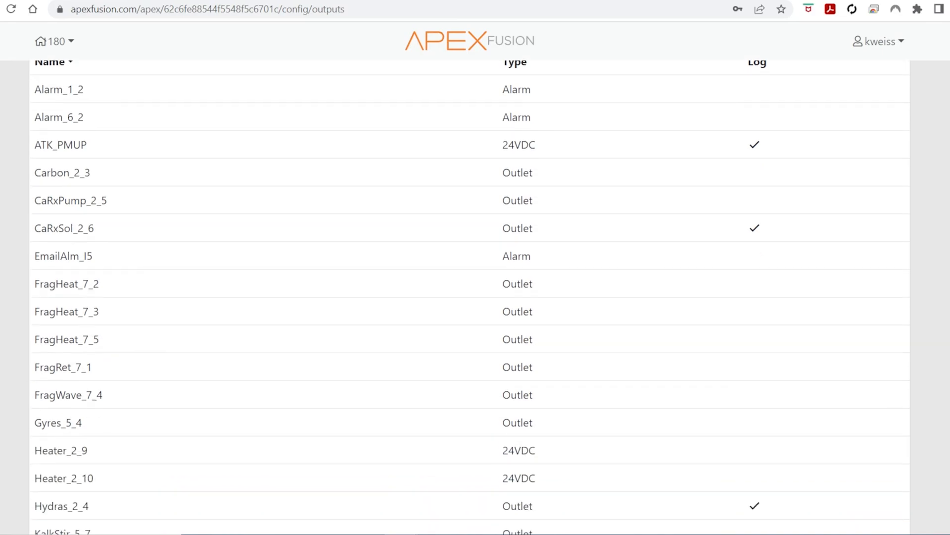
pyautogui.scroll(-3)
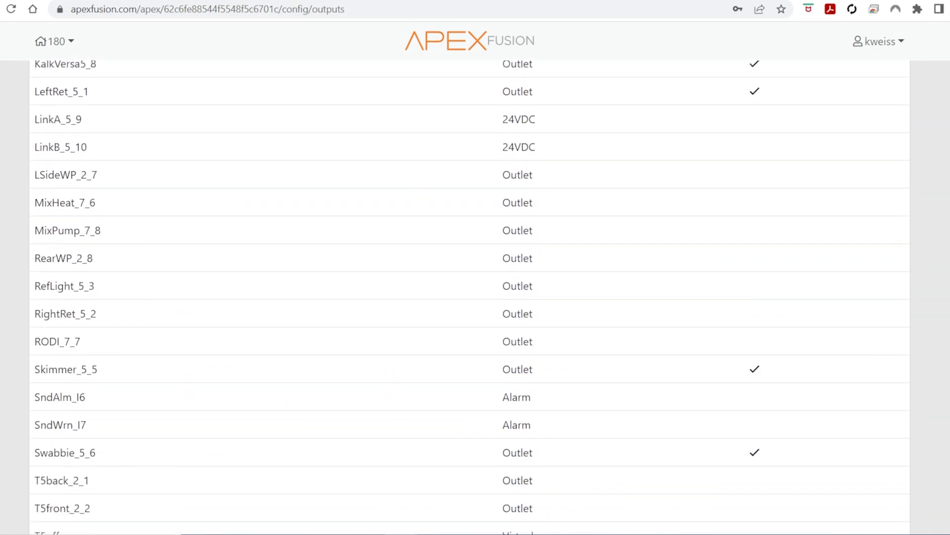
pyautogui.scroll(-3)
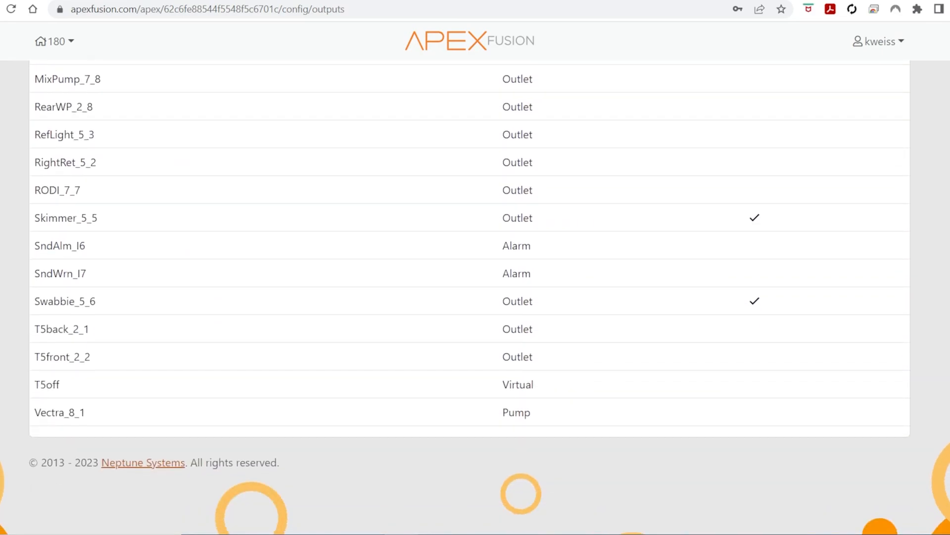
pyautogui.scroll(3)
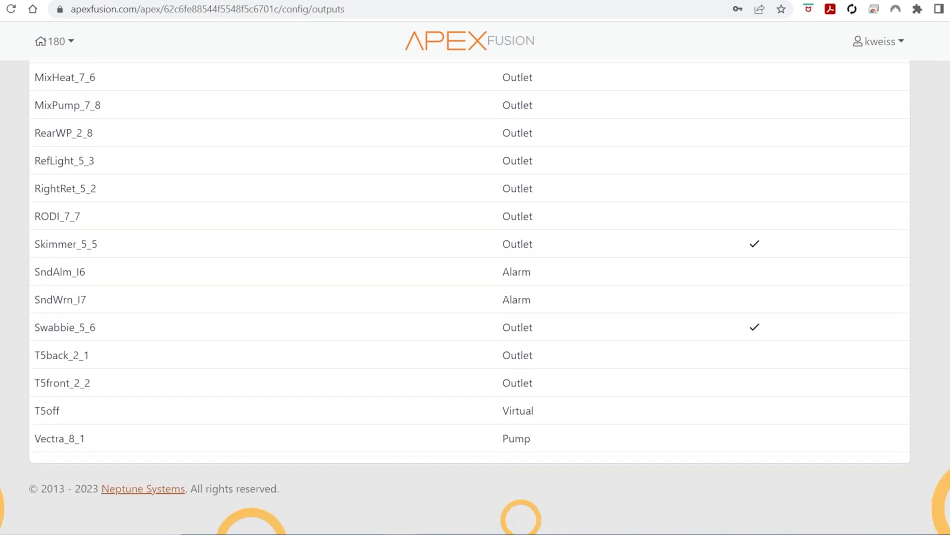
pyautogui.scroll(3)
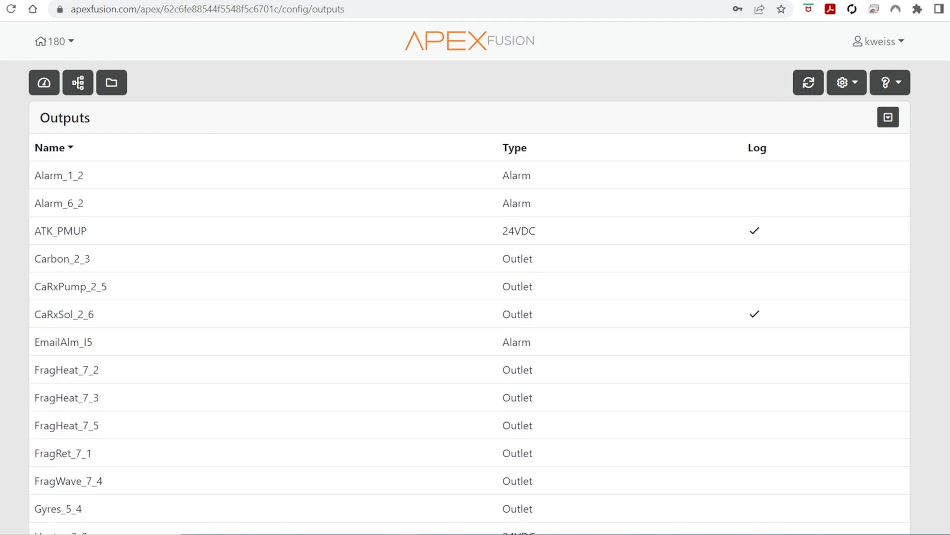
pyautogui.scroll(-3)
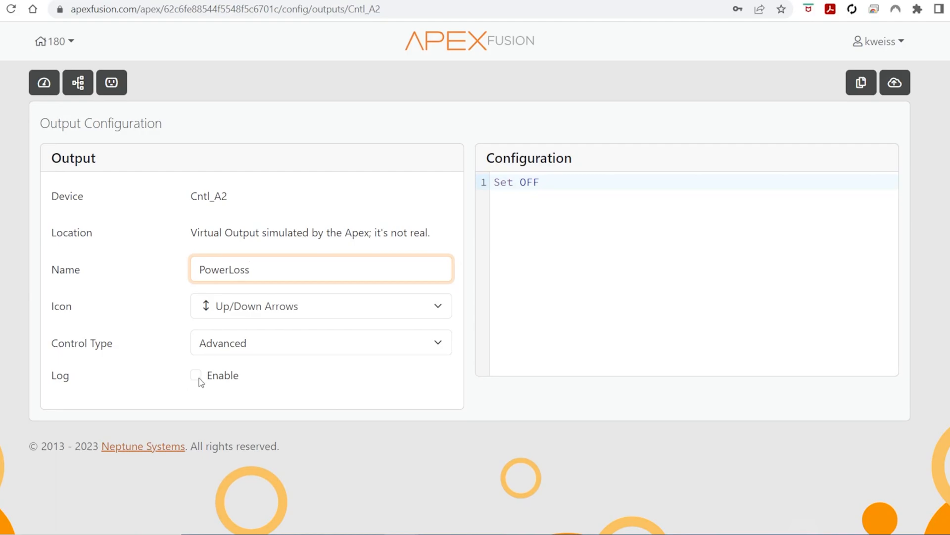
# - Enable PowerLoss logging, add 'If Power Apex Off 001 Then On', and send it
pyautogui.click(195, 375)
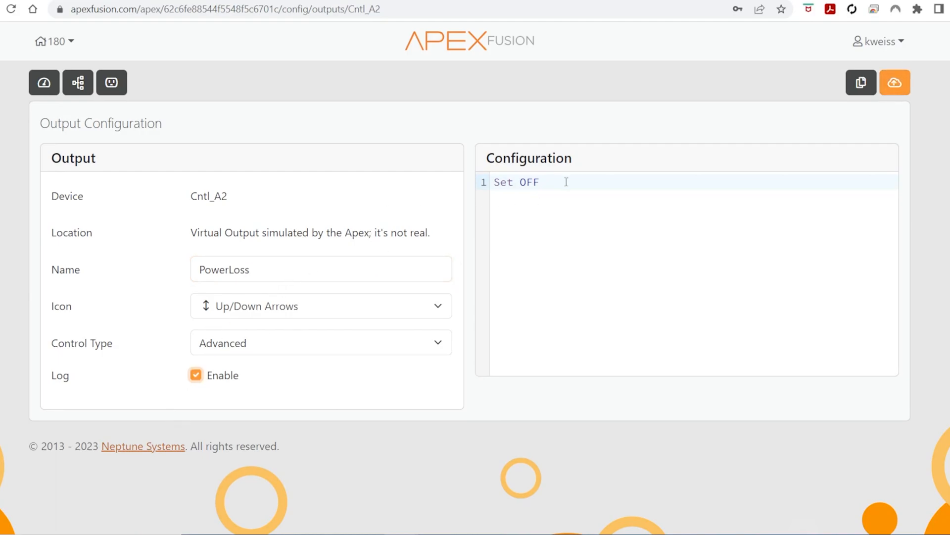
pyautogui.click(566, 182)
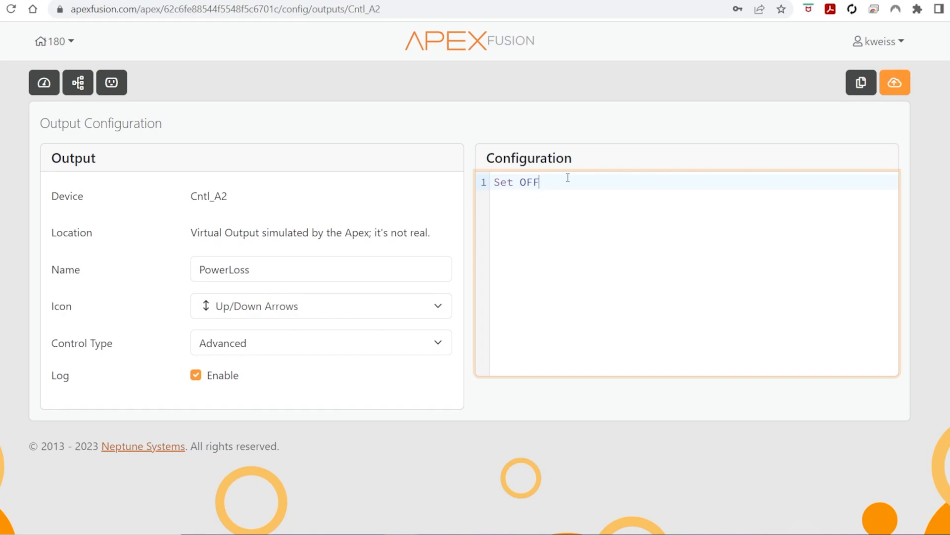
pyautogui.press('Enter')
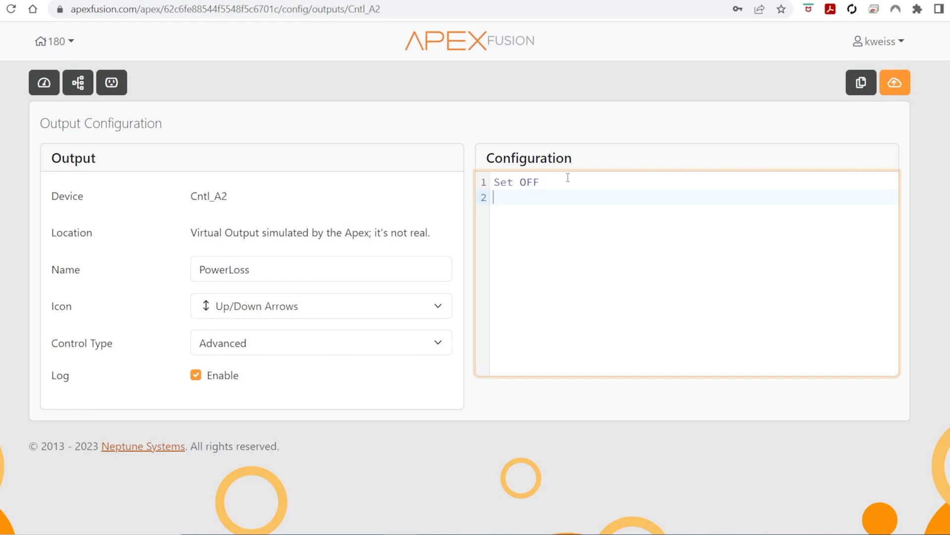
pyautogui.write('If')
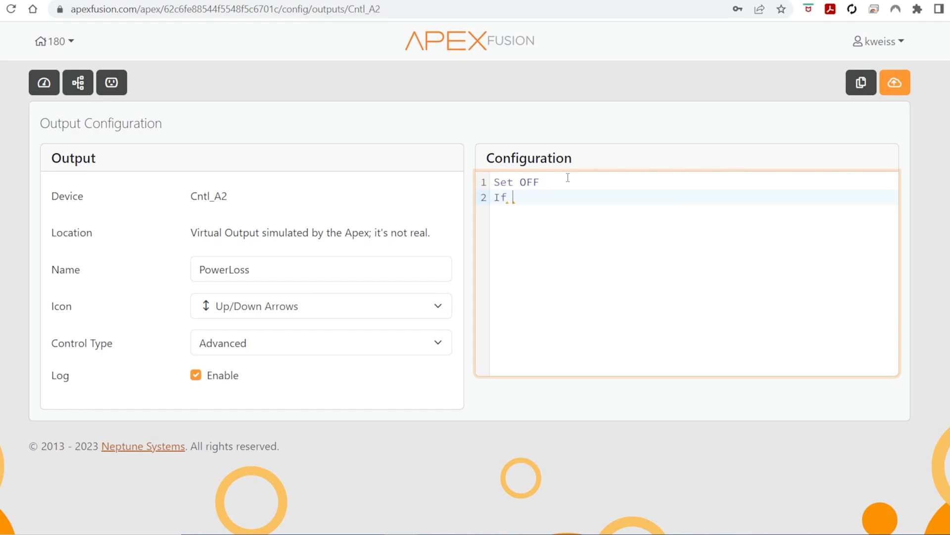
pyautogui.write('Power')
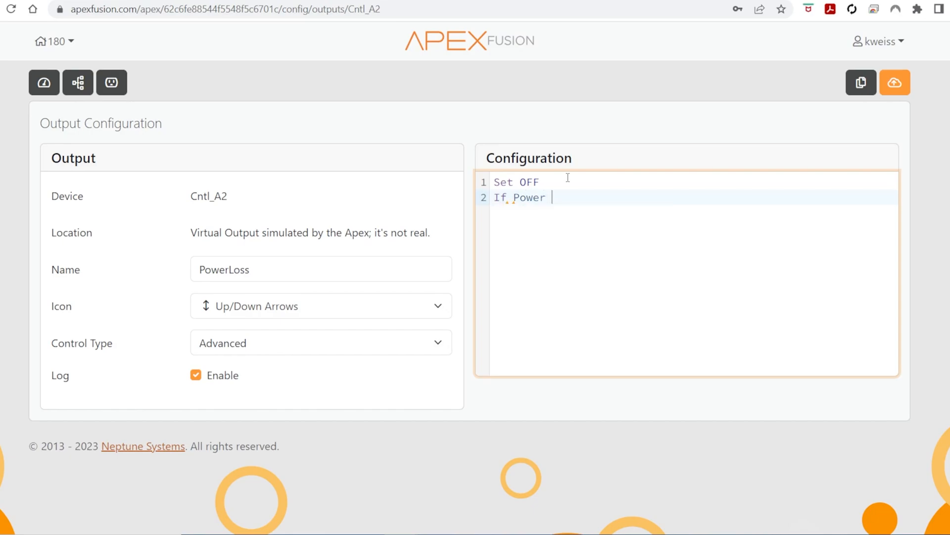
pyautogui.write('Apex Off')
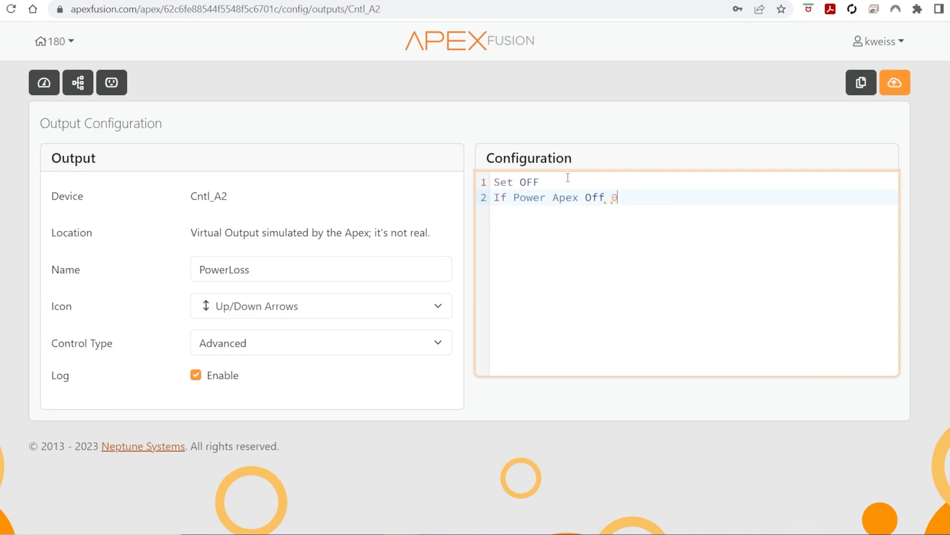
pyautogui.write('01')
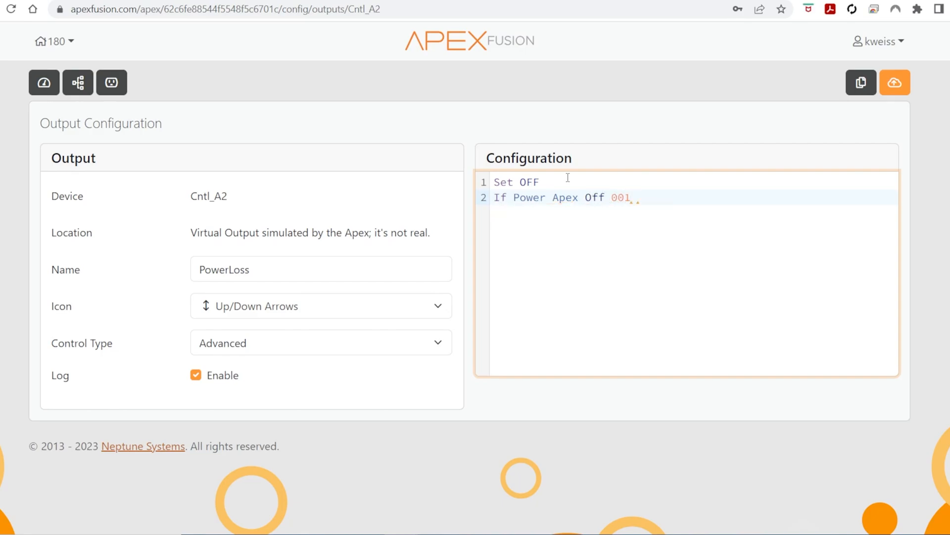
pyautogui.write('Then O')
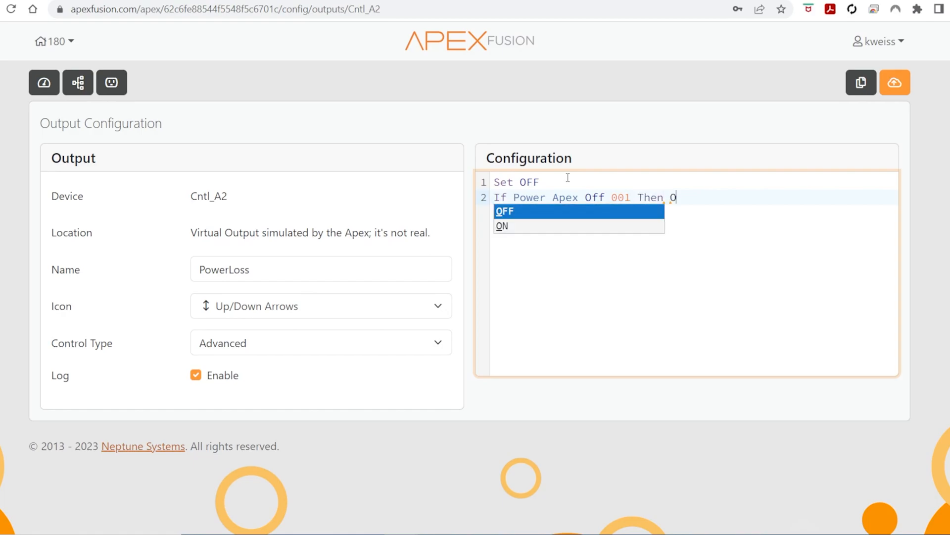
pyautogui.click(501, 225)
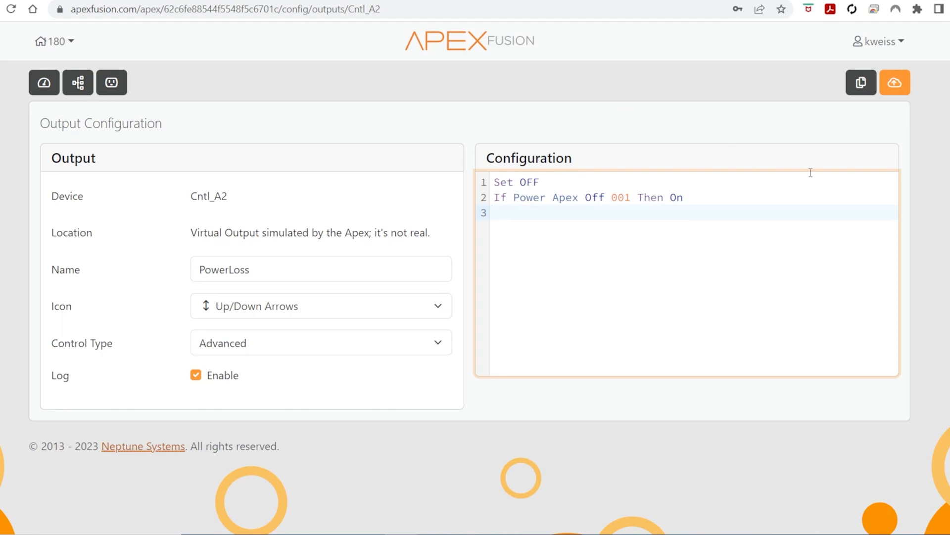
pyautogui.moveTo(896, 83)
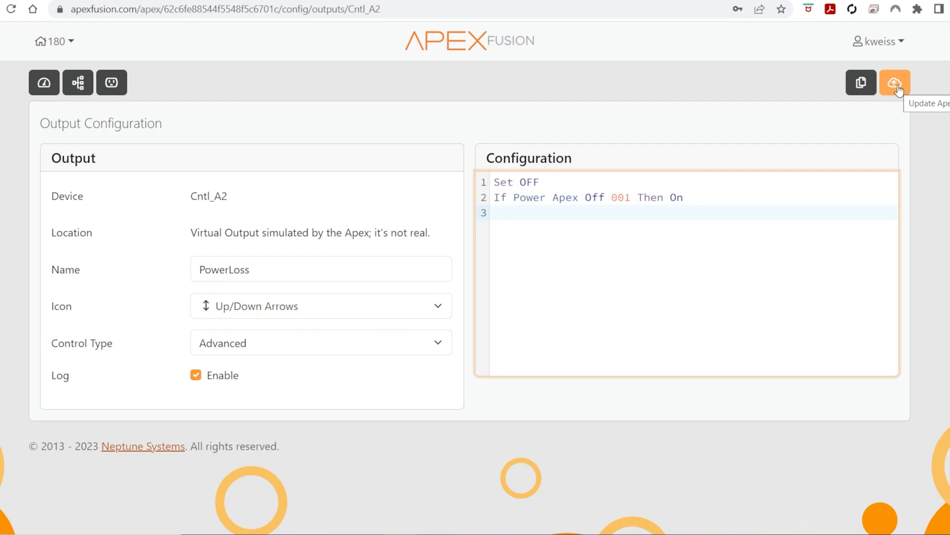
pyautogui.click(895, 82)
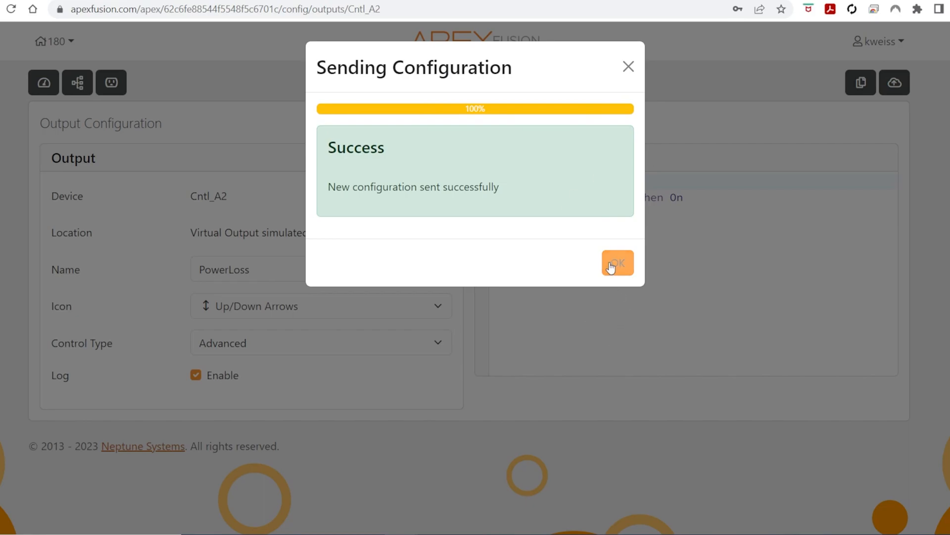
pyautogui.click(618, 262)
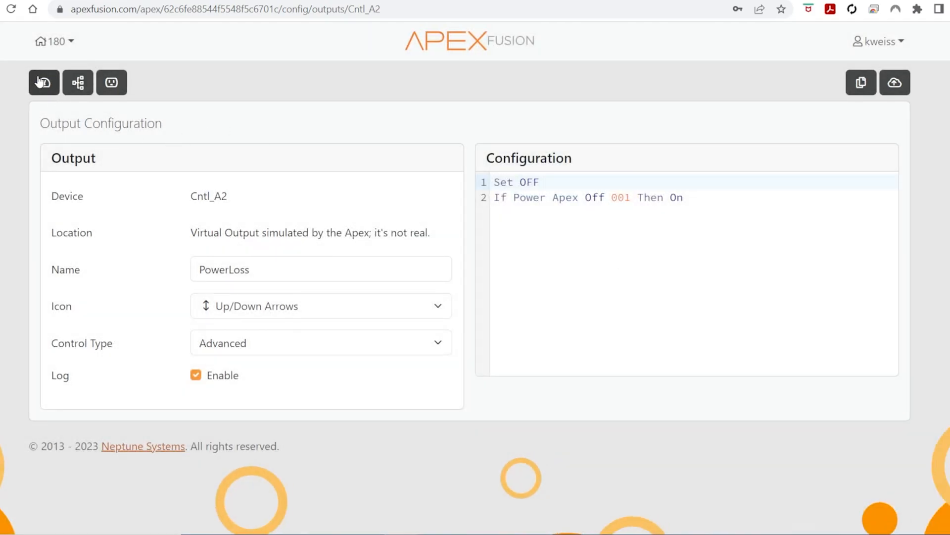
# - Return to the dashboard and add the PowerLoss tile from the new tiles tray
pyautogui.click(43, 83)
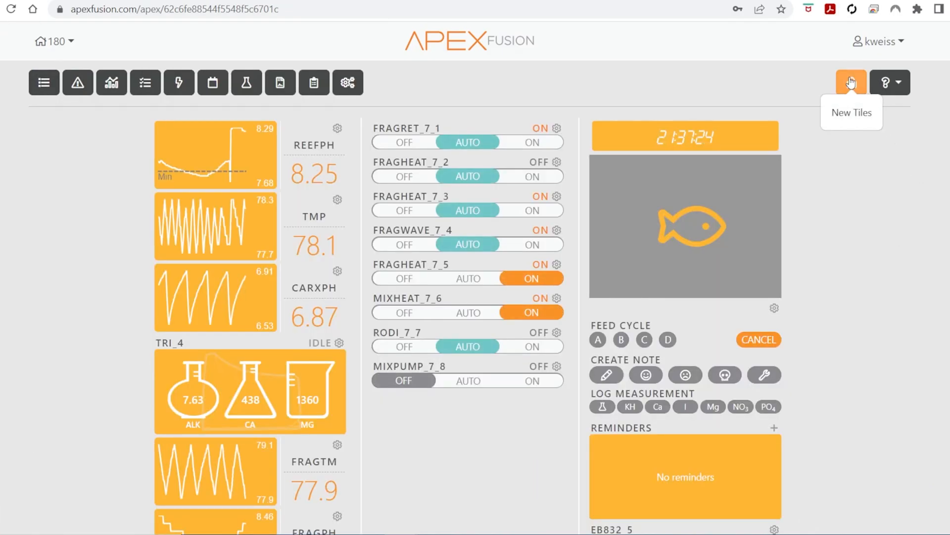
pyautogui.click(851, 82)
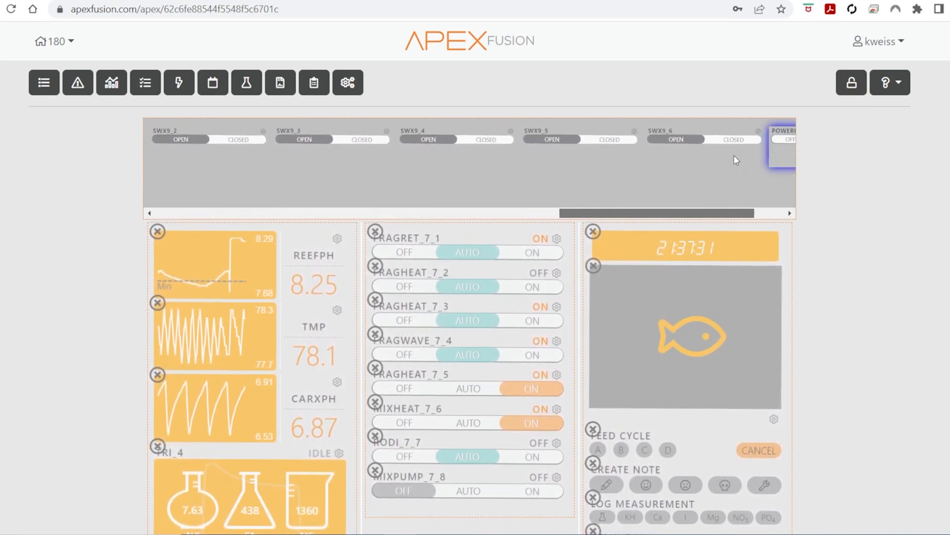
pyautogui.hscroll(3)
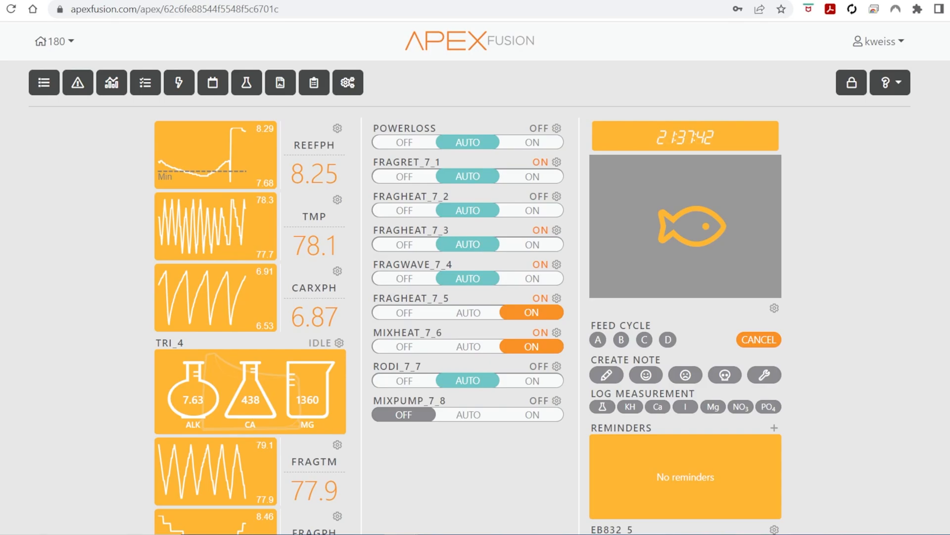
# - Scroll down the dashboard and open Vectra_8_1's configuration page
pyautogui.scroll(-3)
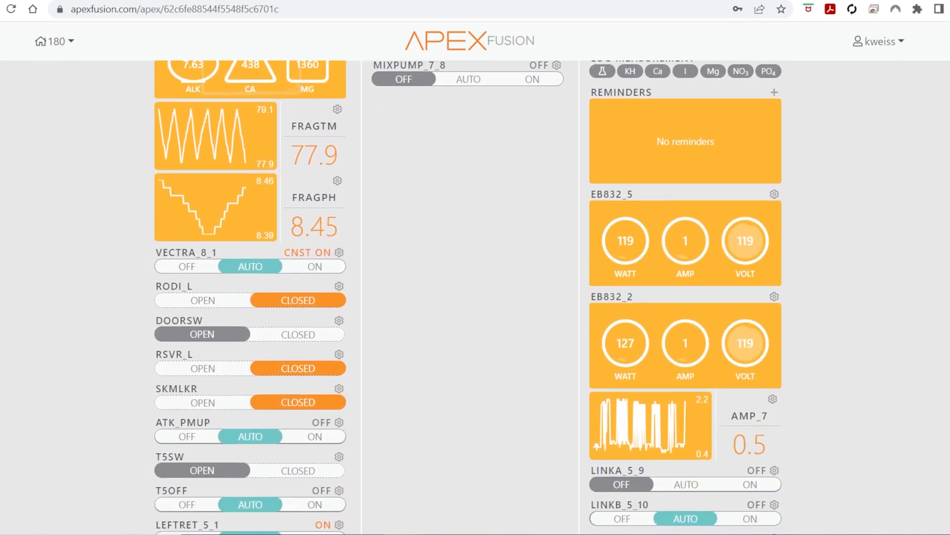
pyautogui.scroll(-3)
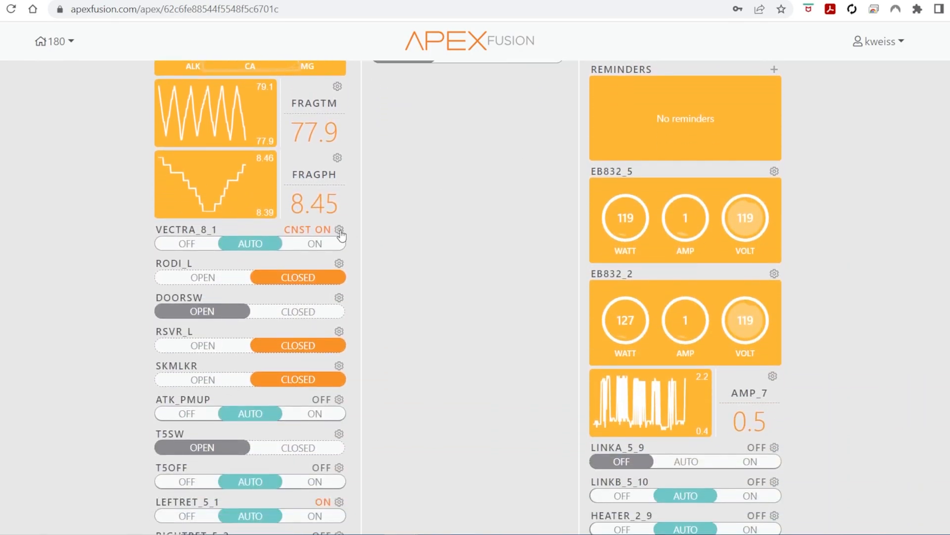
pyautogui.click(339, 230)
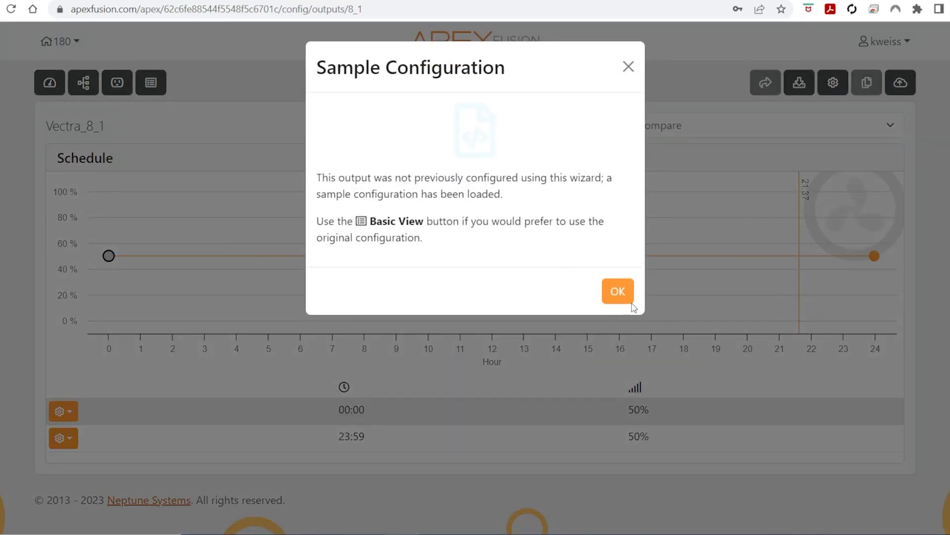
# - Dismiss the sample notice and set Vectra_8_1 line 2 to 'If Output PowerLoss On Then 25'
pyautogui.click(617, 290)
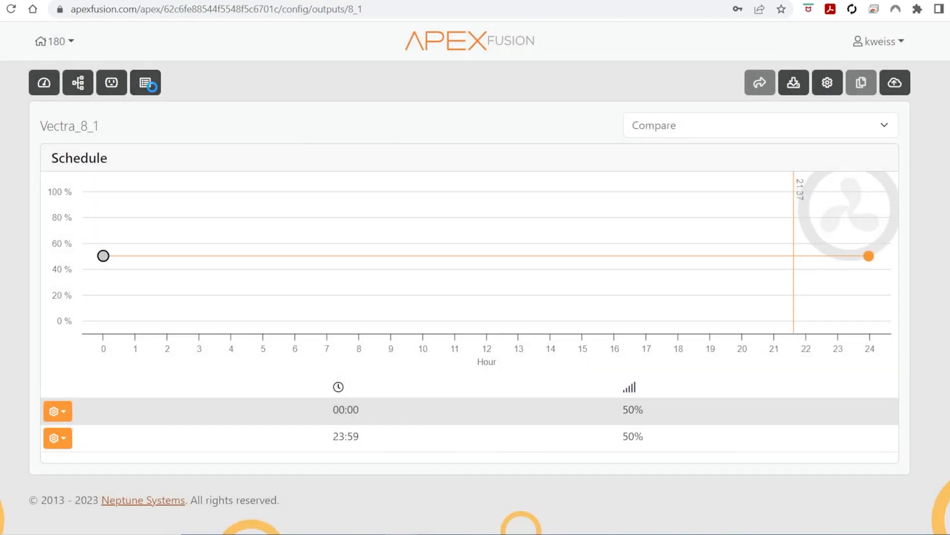
pyautogui.click(145, 83)
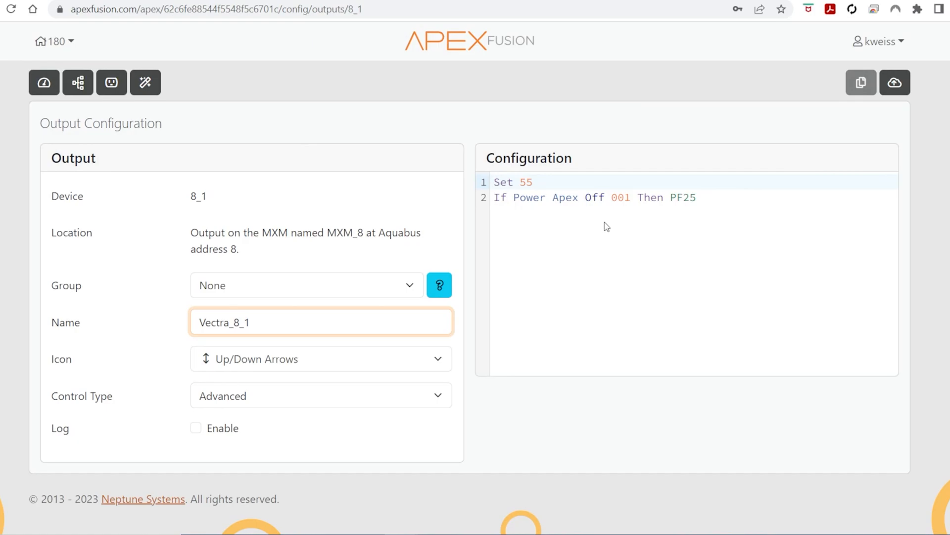
pyautogui.click(713, 197)
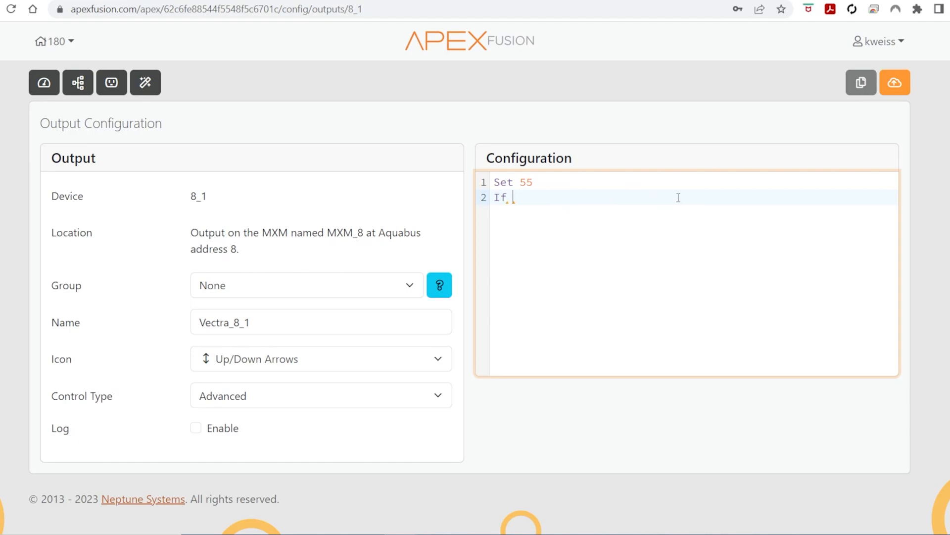
pyautogui.write('Output')
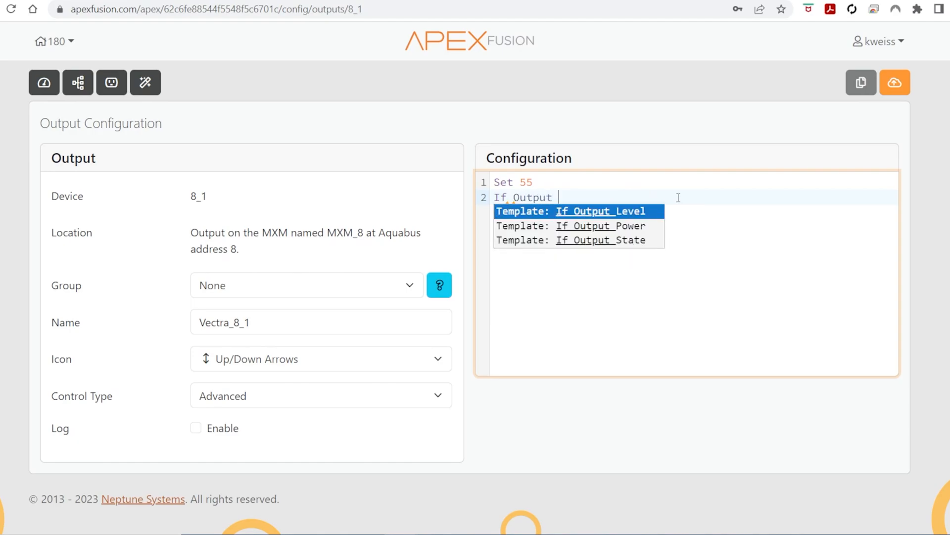
pyautogui.write('Pow')
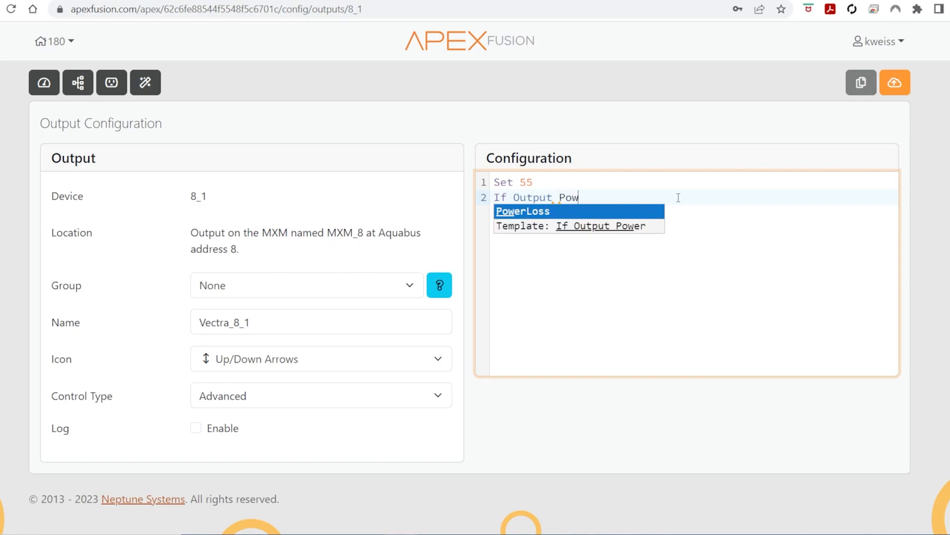
pyautogui.click(522, 211)
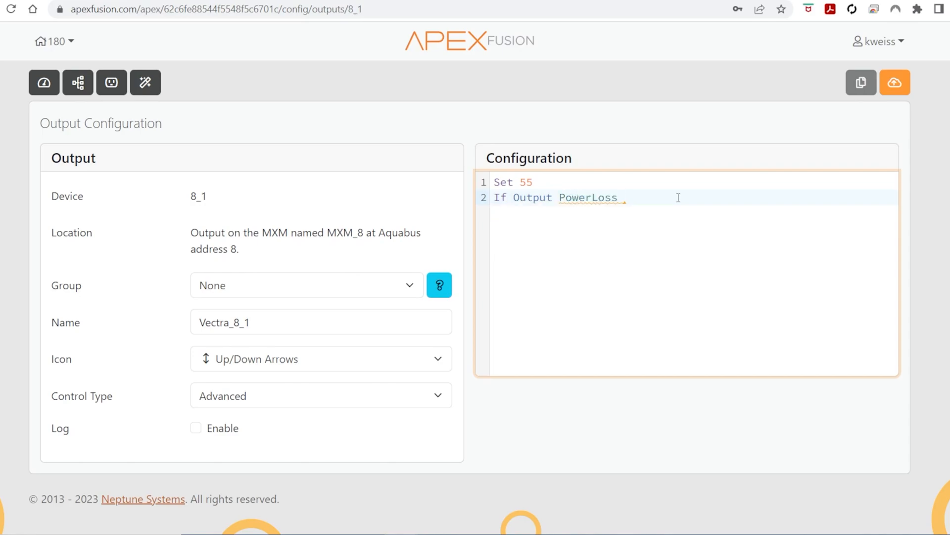
pyautogui.write('0')
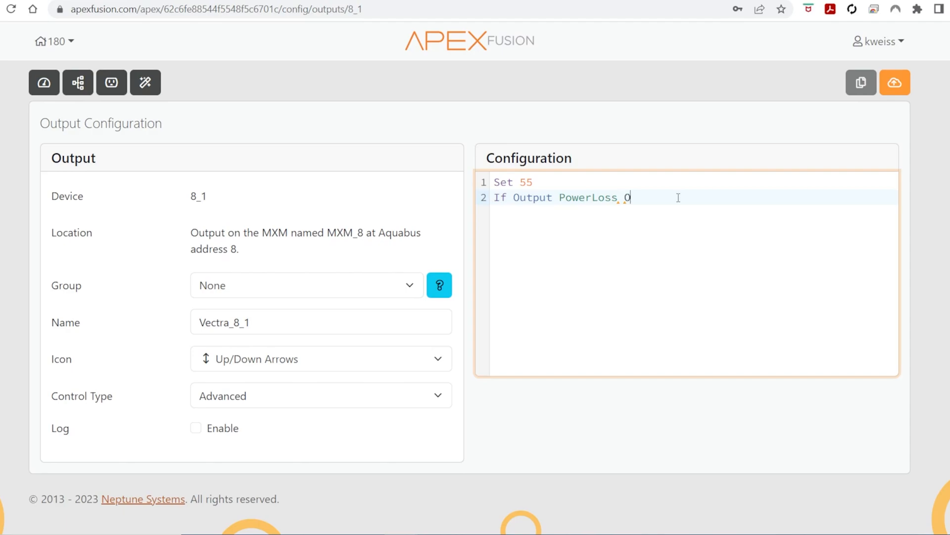
pyautogui.write('On T')
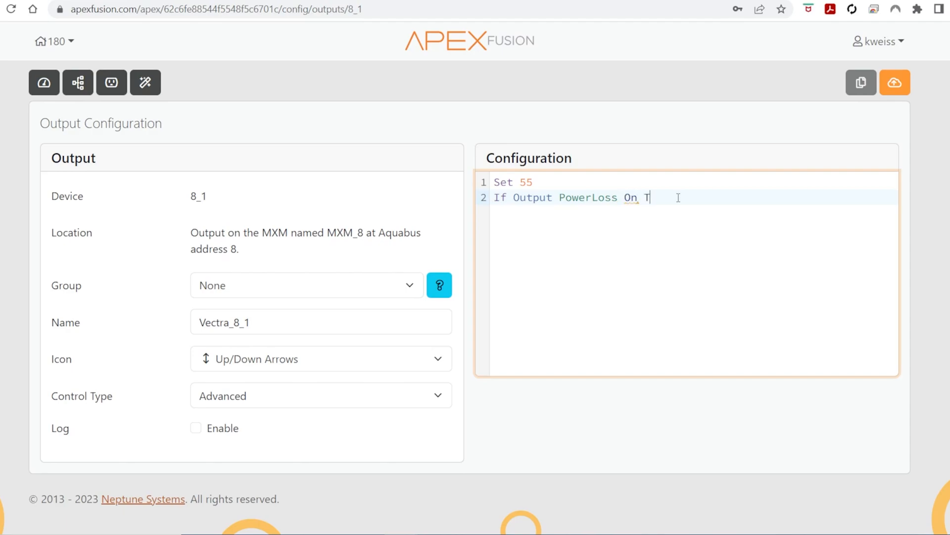
pyautogui.write('he')
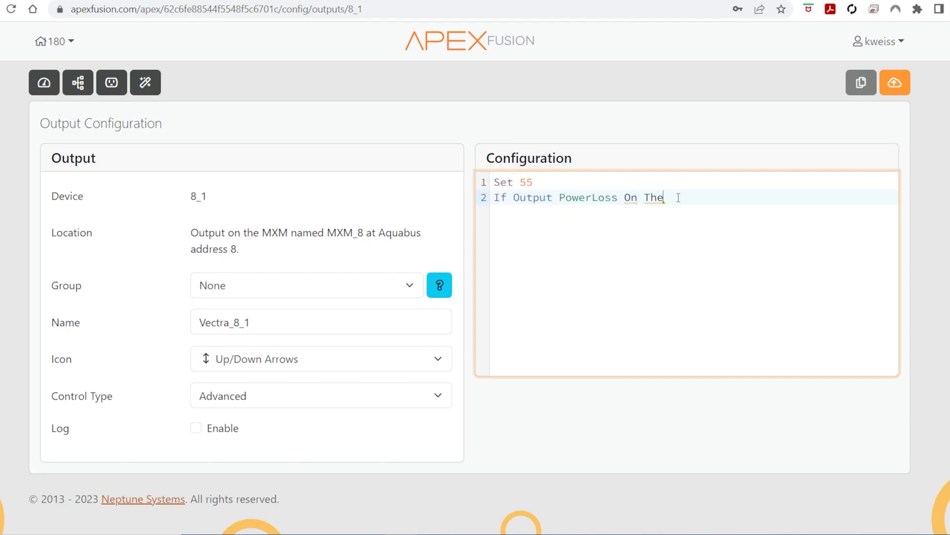
pyautogui.write('n 25')
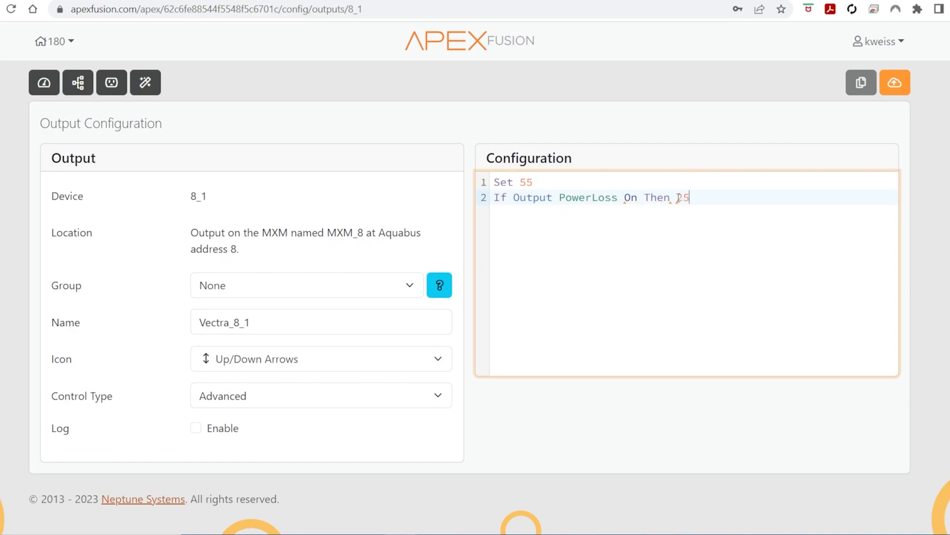
pyautogui.press('Enter')
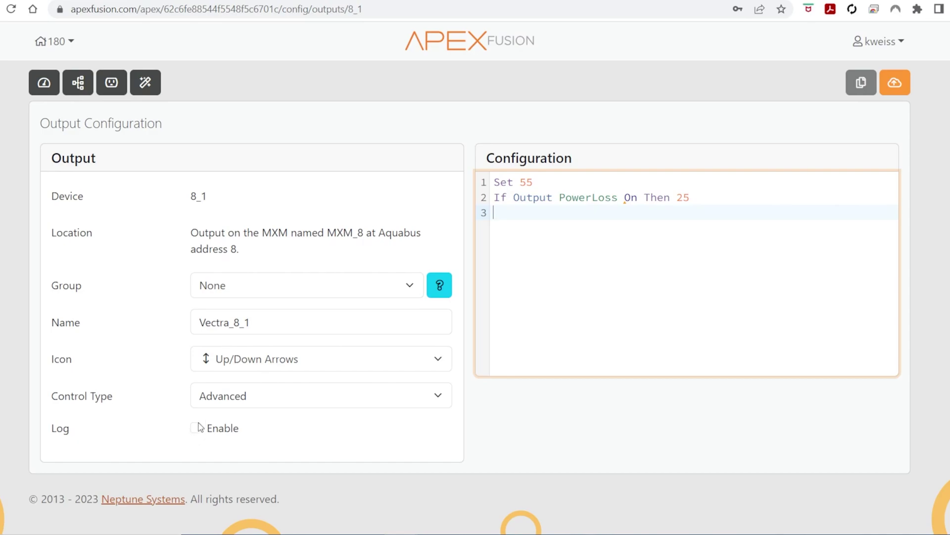
# - Enable Vectra_8_1 logging and send the configuration successfully
pyautogui.click(195, 428)
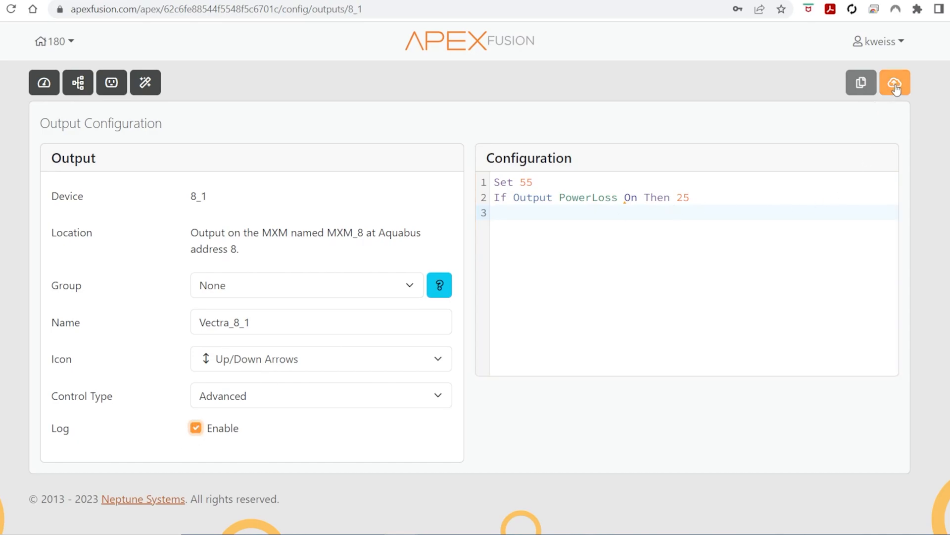
pyautogui.click(894, 82)
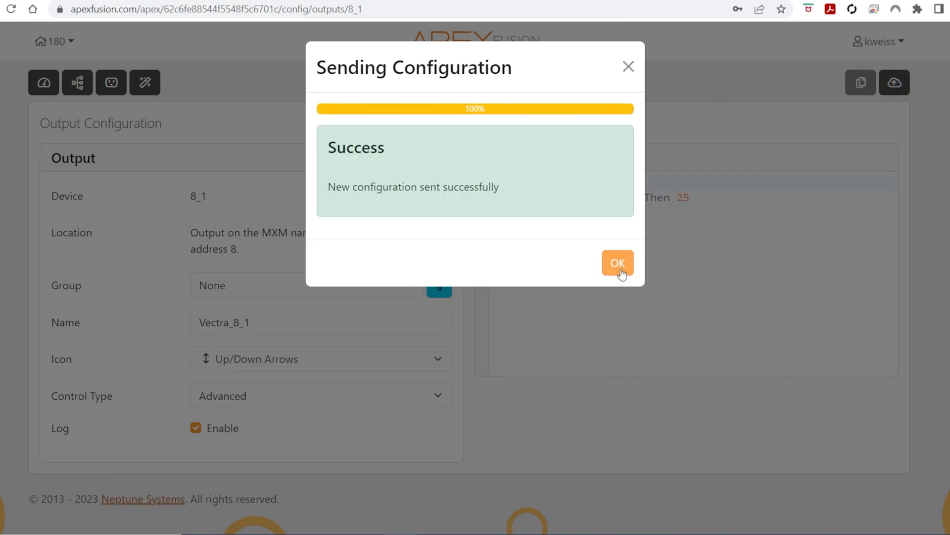
pyautogui.click(617, 263)
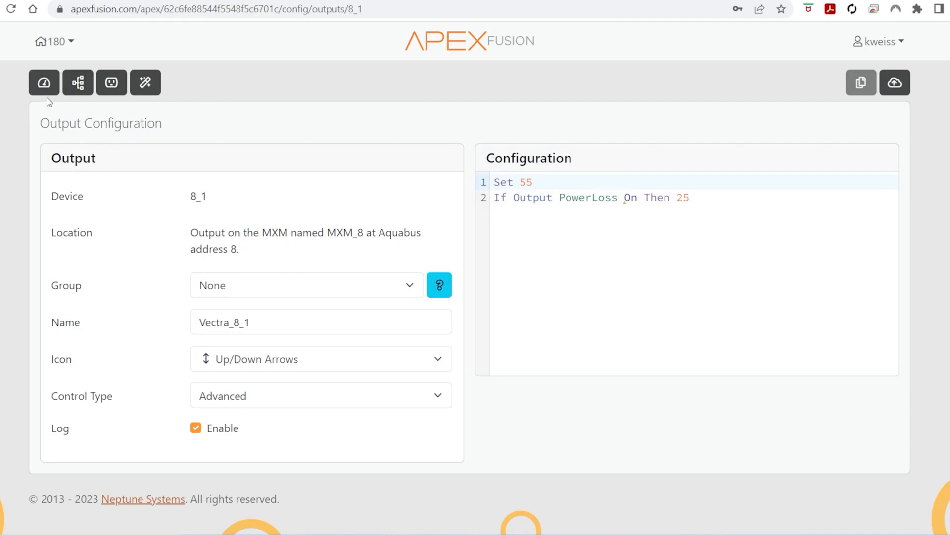
pyautogui.moveTo(43, 89)
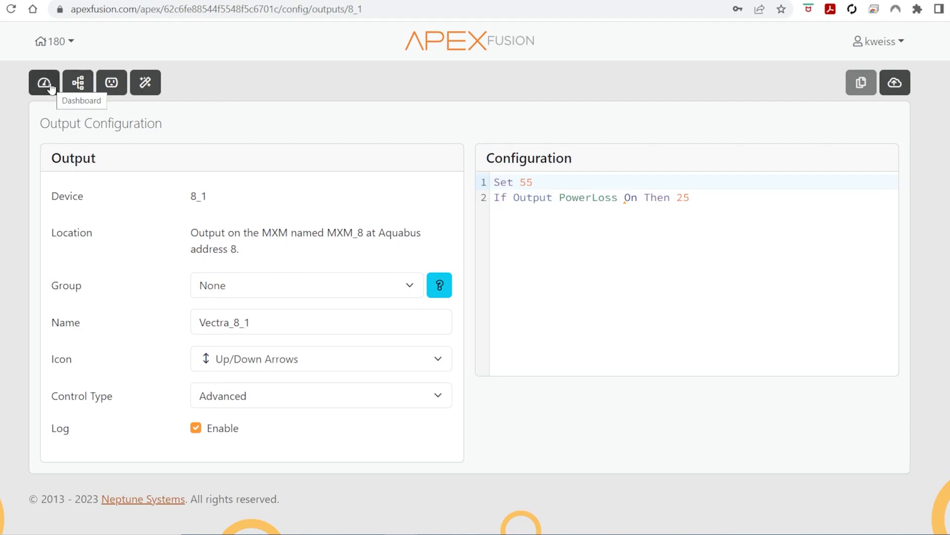
# - Go back to the dashboard, scroll down, and open T5BACK_2_1's settings
pyautogui.click(45, 82)
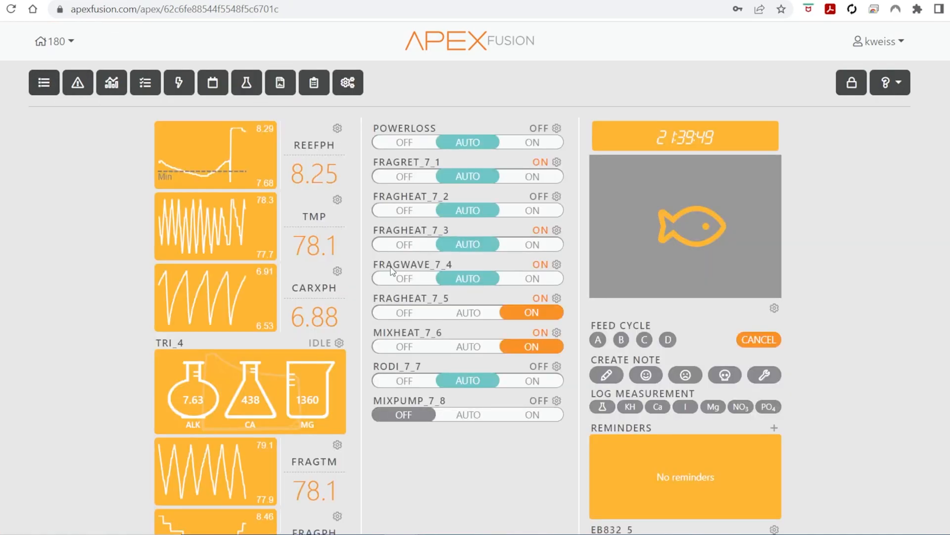
pyautogui.scroll(-3)
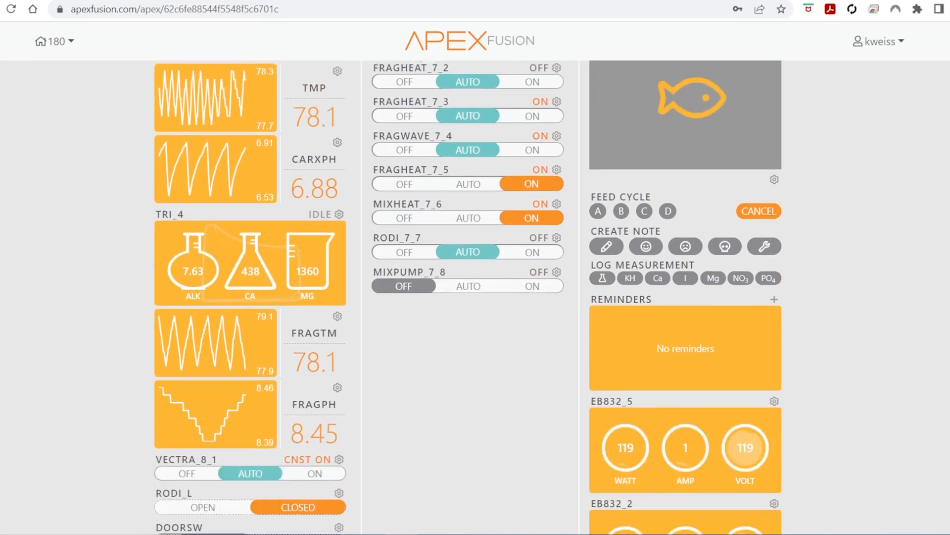
pyautogui.scroll(-3)
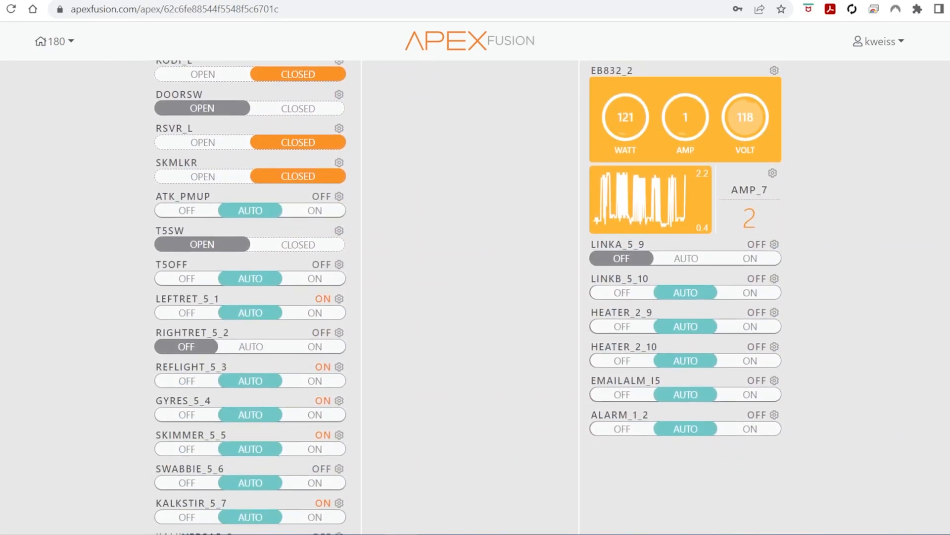
pyautogui.moveTo(352, 451)
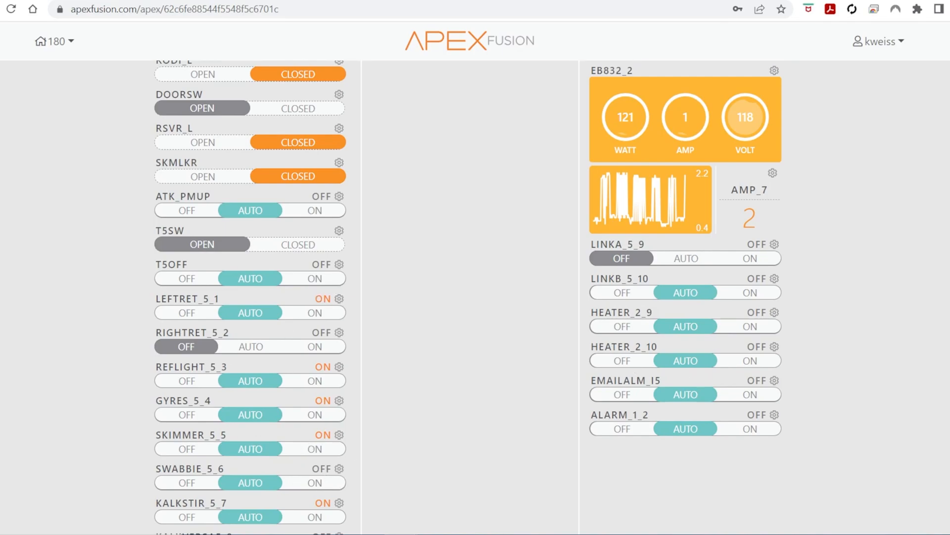
pyautogui.scroll(-3)
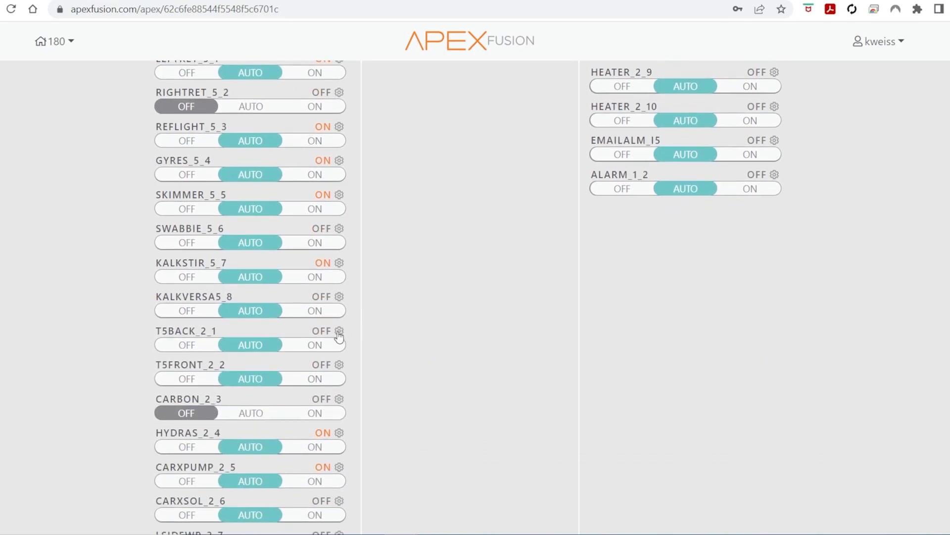
pyautogui.click(338, 331)
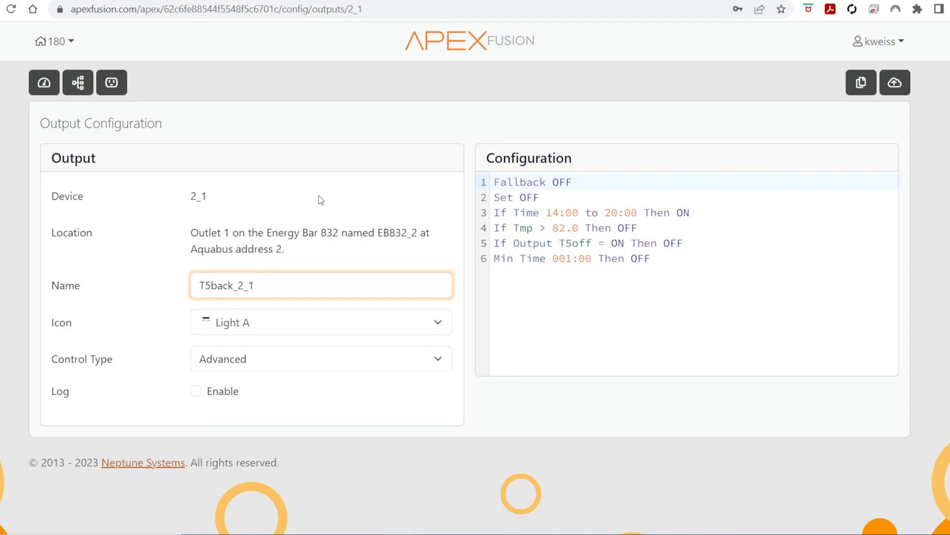
pyautogui.moveTo(693, 241)
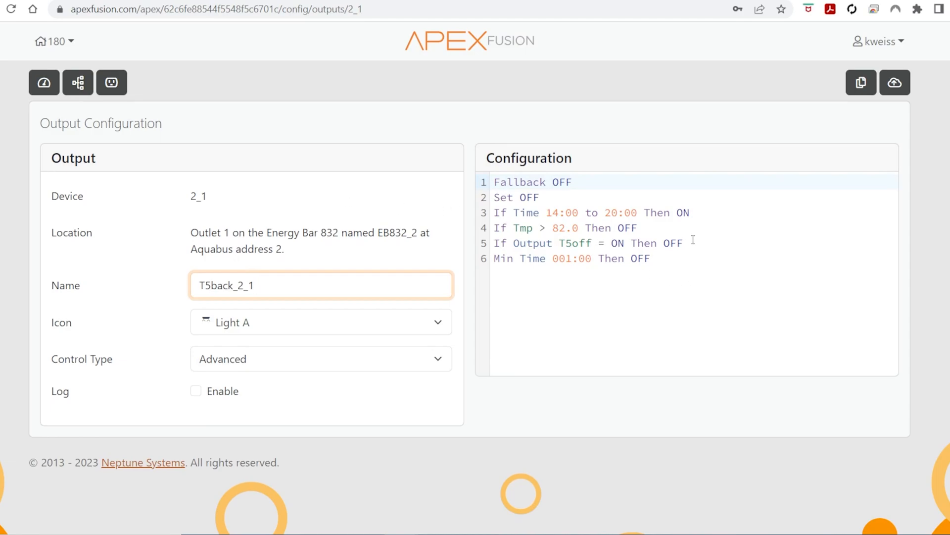
# - Add line 'If Output PowerLoss = ON Then Off' to T5back_2_1 and send it
pyautogui.click(692, 243)
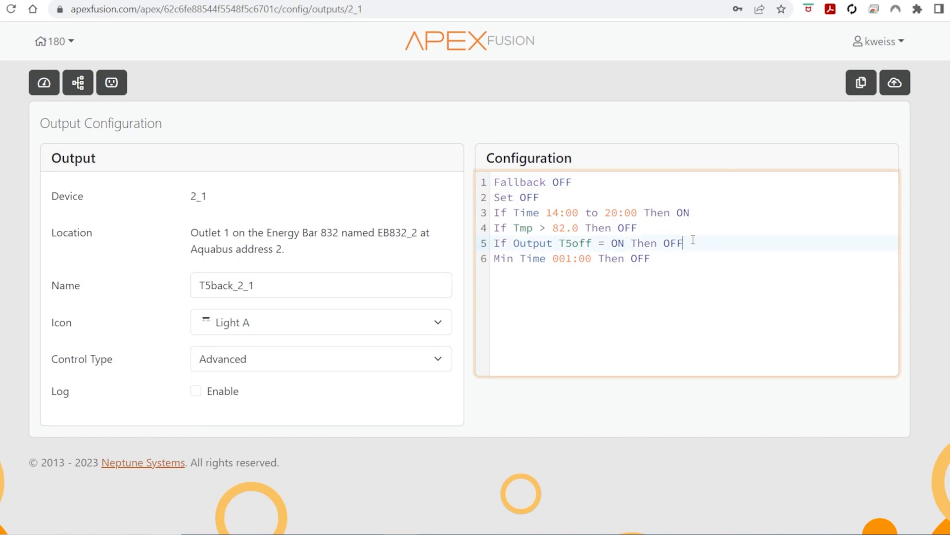
pyautogui.press('Enter')
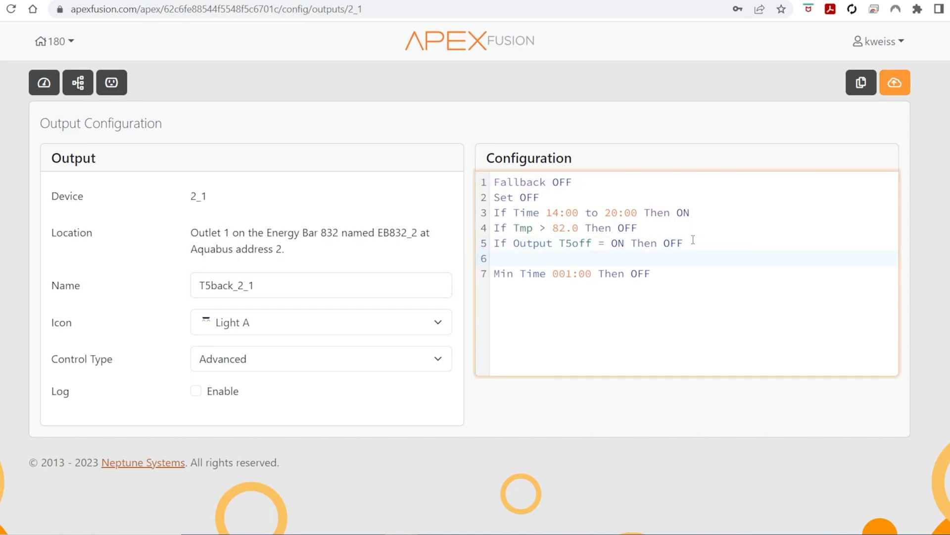
pyautogui.write('If Outpu')
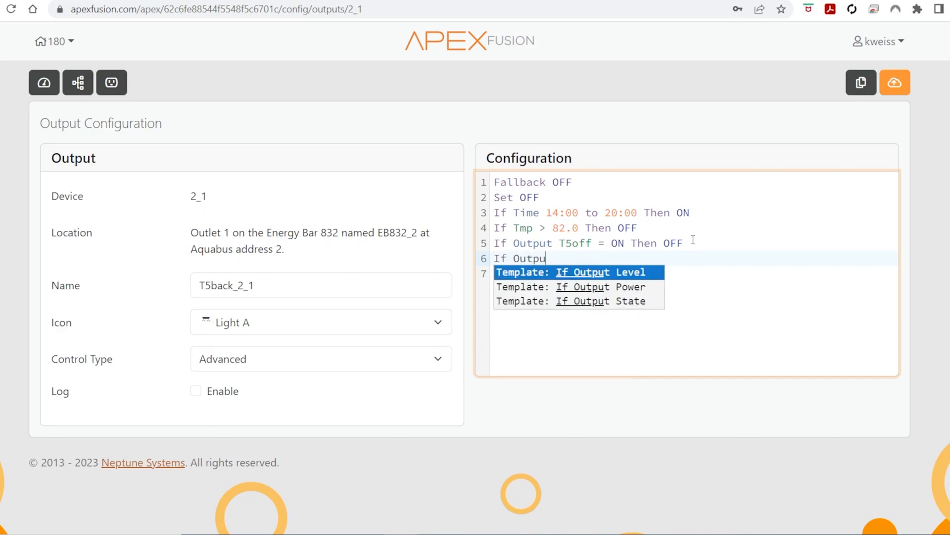
pyautogui.write('P')
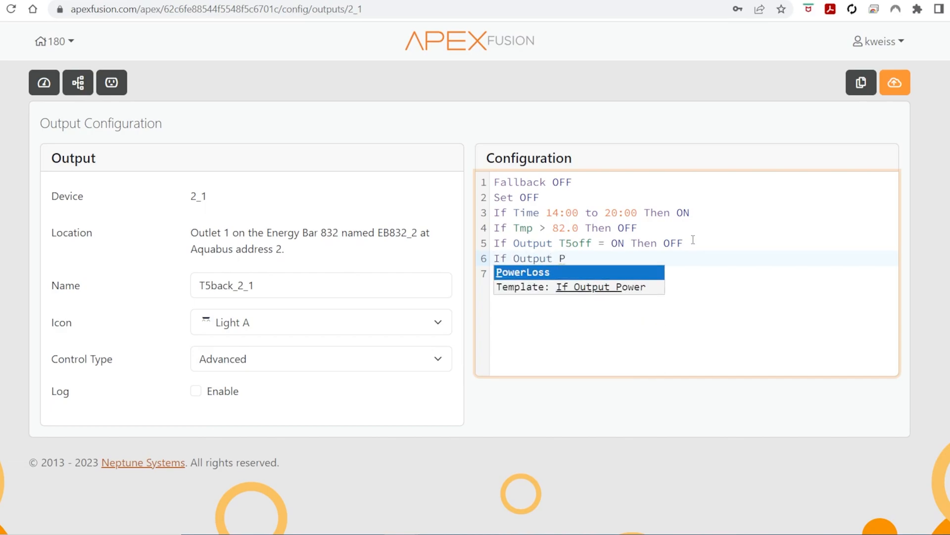
pyautogui.click(522, 273)
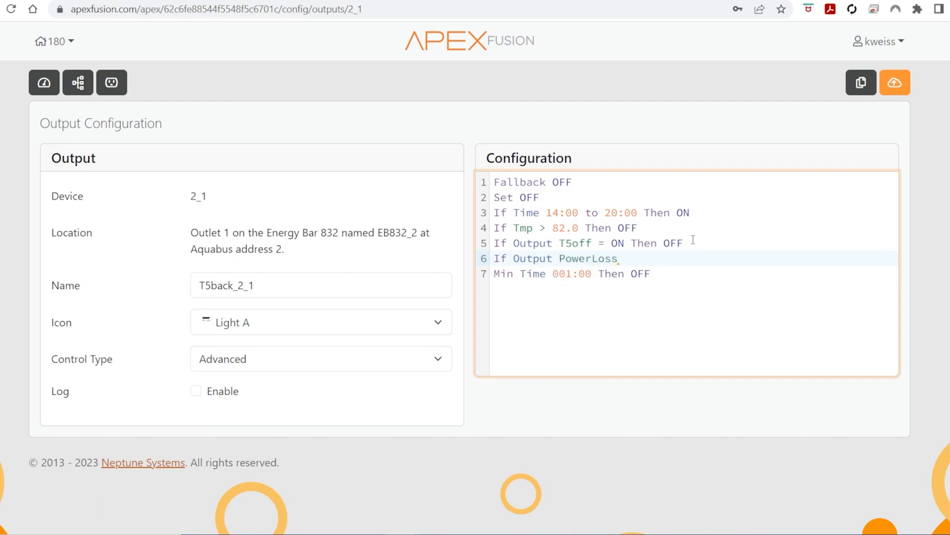
pyautogui.write('=')
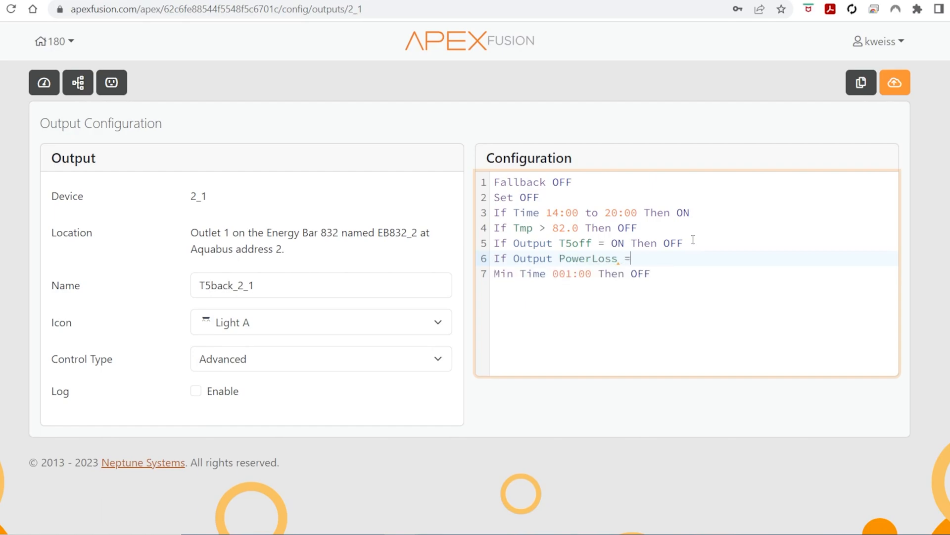
pyautogui.write('On')
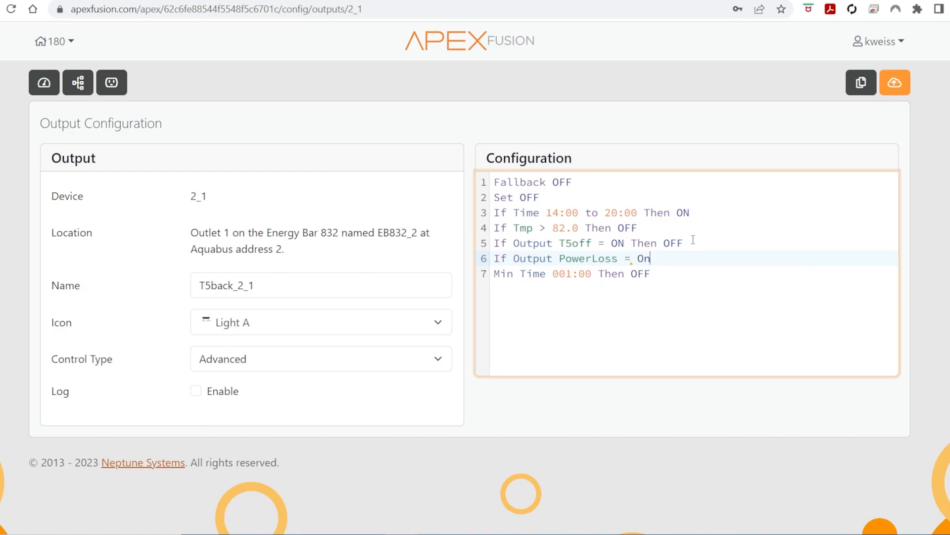
pyautogui.write('ON Then Off')
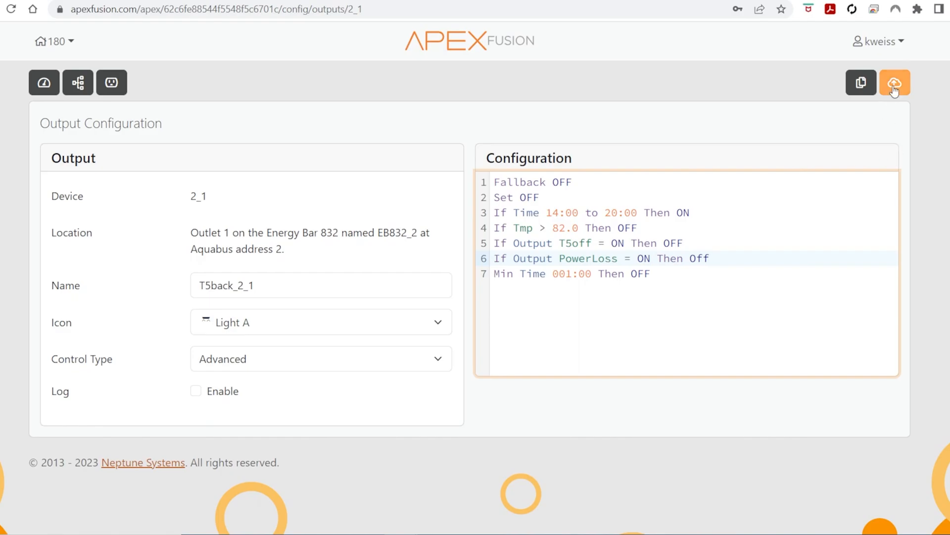
pyautogui.click(895, 82)
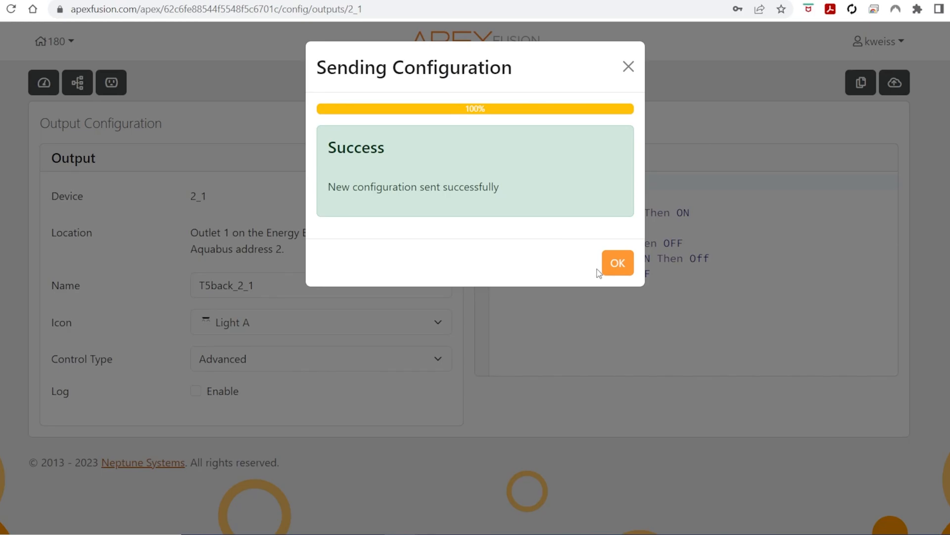
pyautogui.click(618, 262)
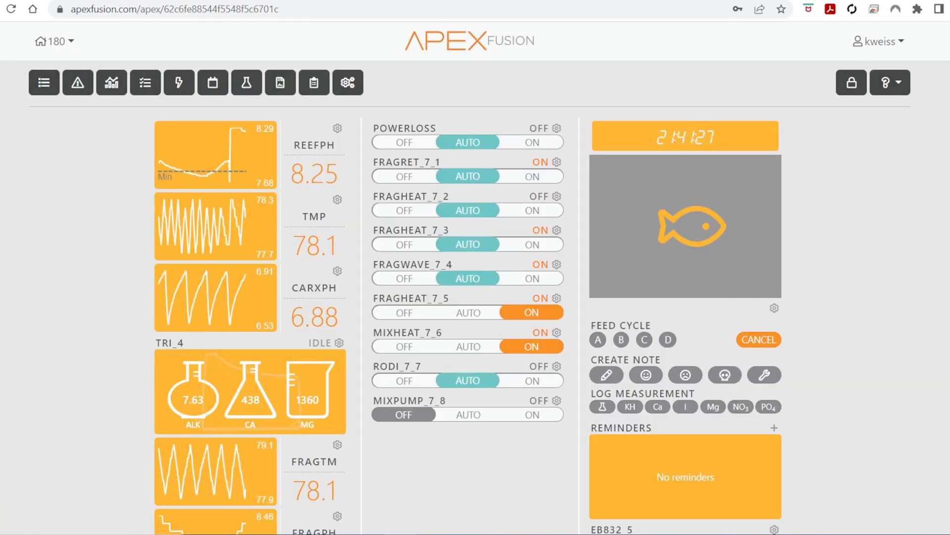
# - Scroll down the dashboard and open GYRES_5_4's settings
pyautogui.scroll(-3)
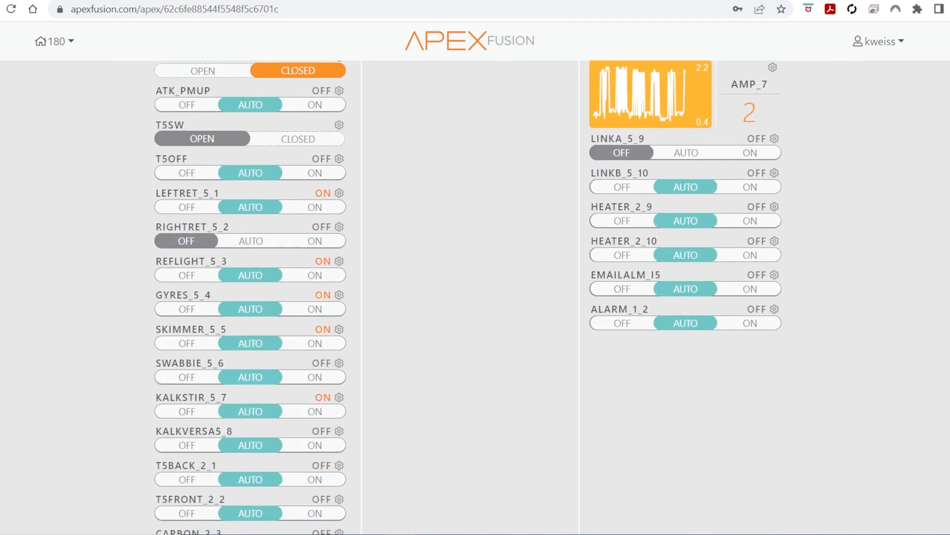
pyautogui.scroll(-3)
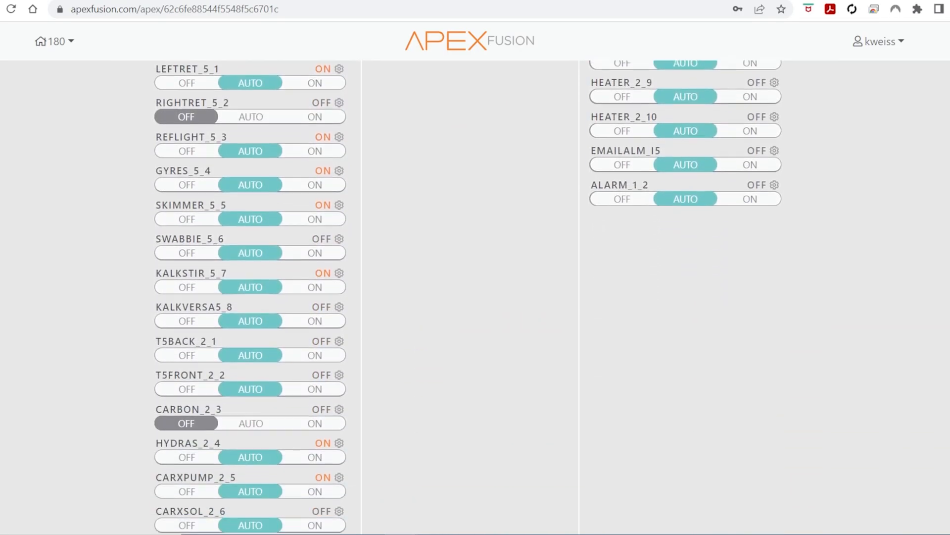
pyautogui.scroll(-3)
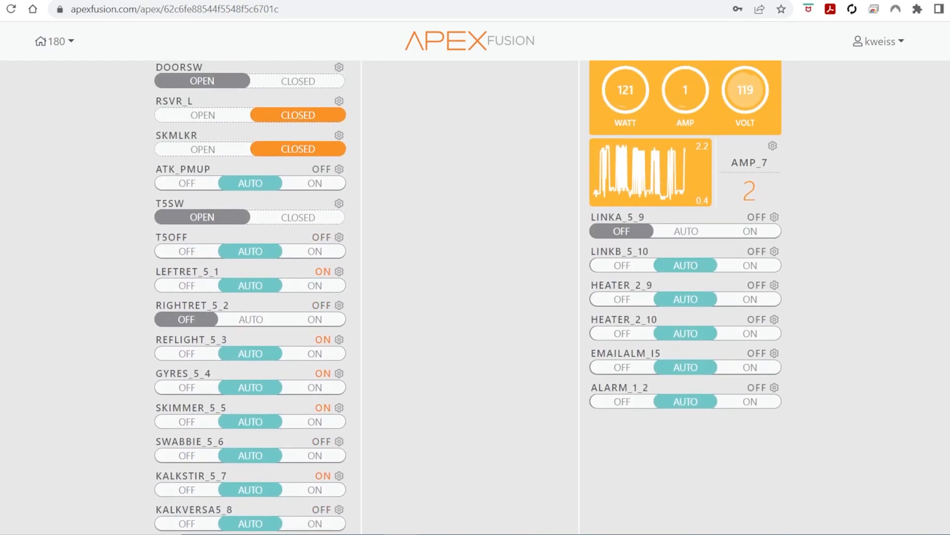
pyautogui.scroll(-3)
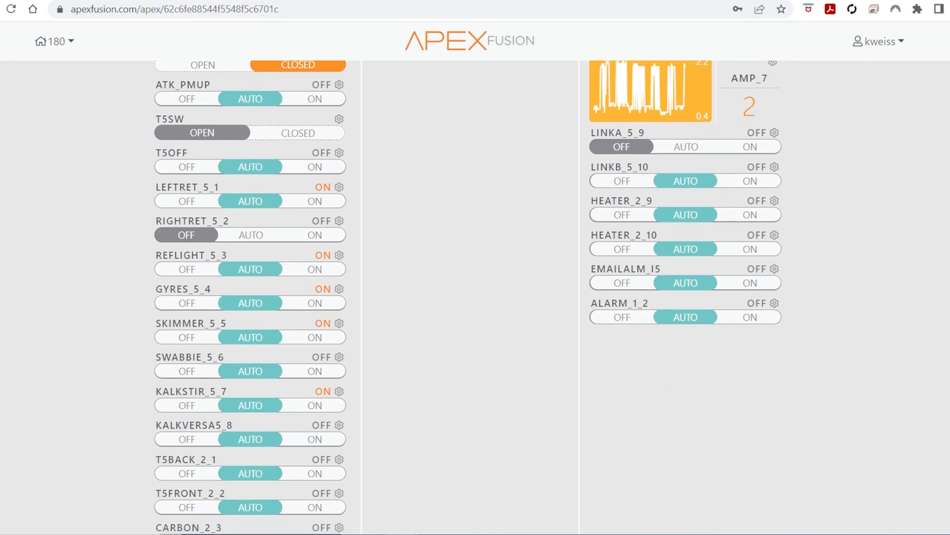
pyautogui.scroll(-3)
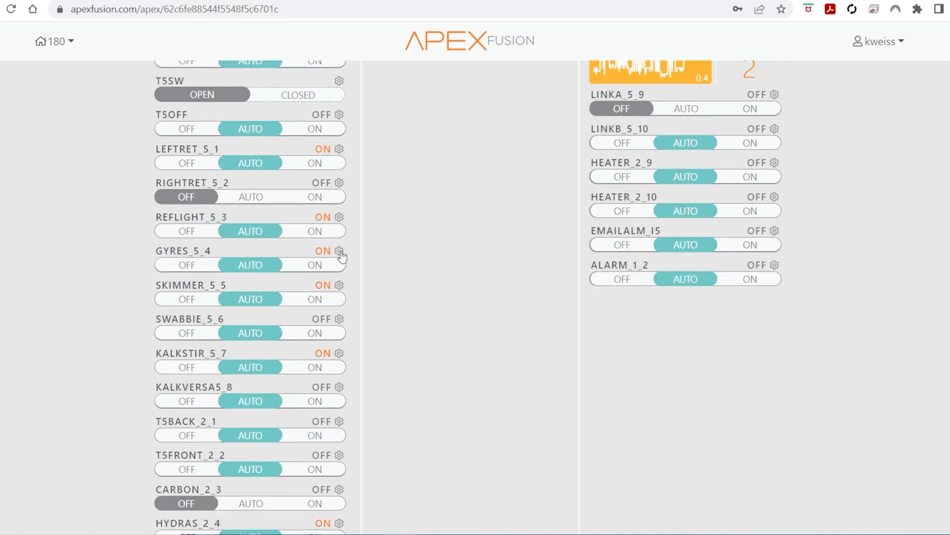
pyautogui.click(339, 250)
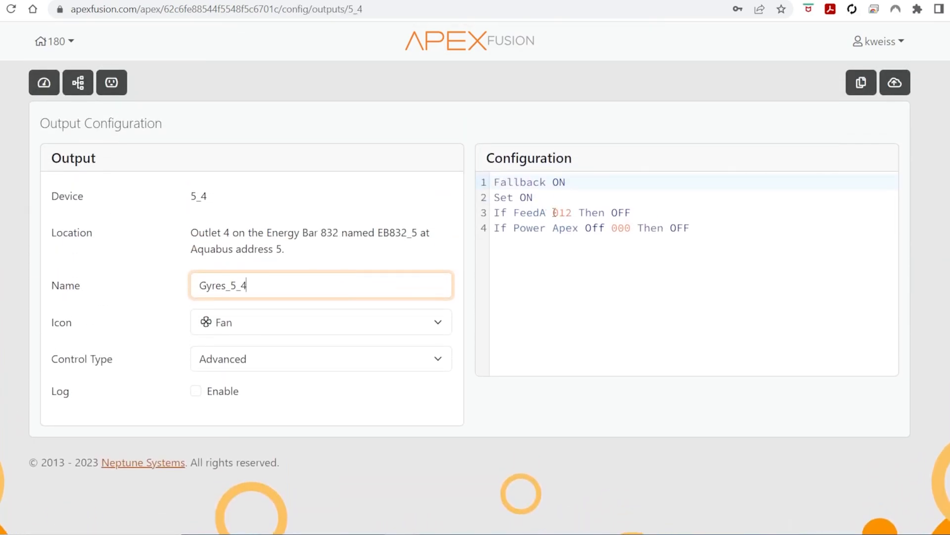
pyautogui.moveTo(717, 243)
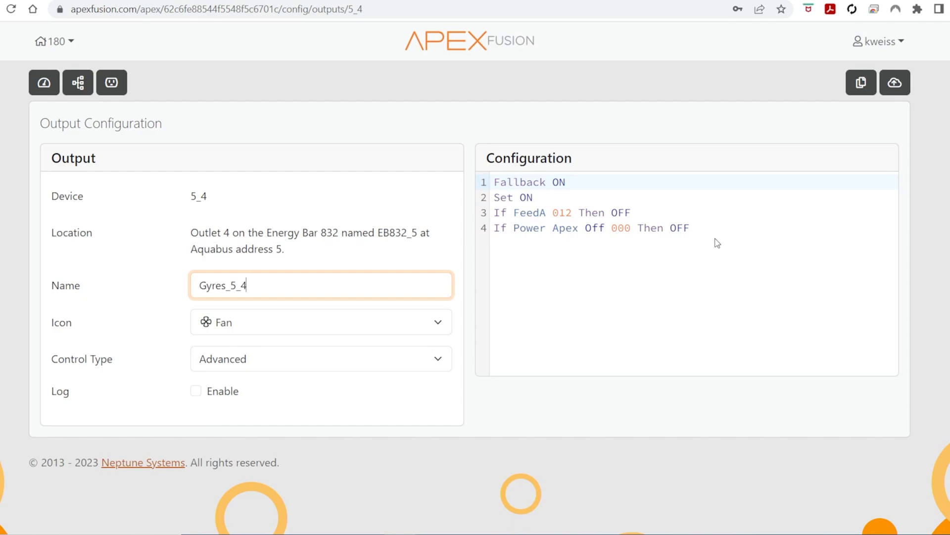
pyautogui.moveTo(757, 229)
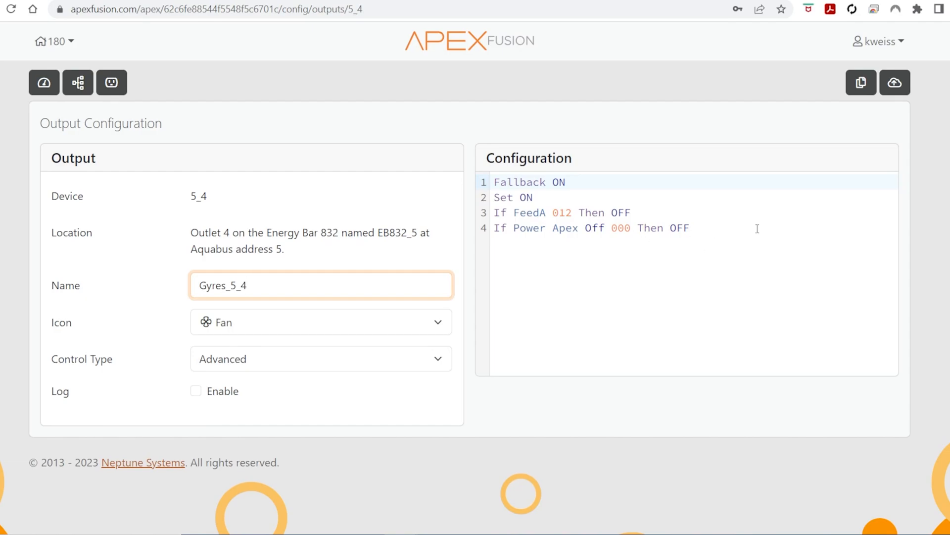
pyautogui.moveTo(115, 109)
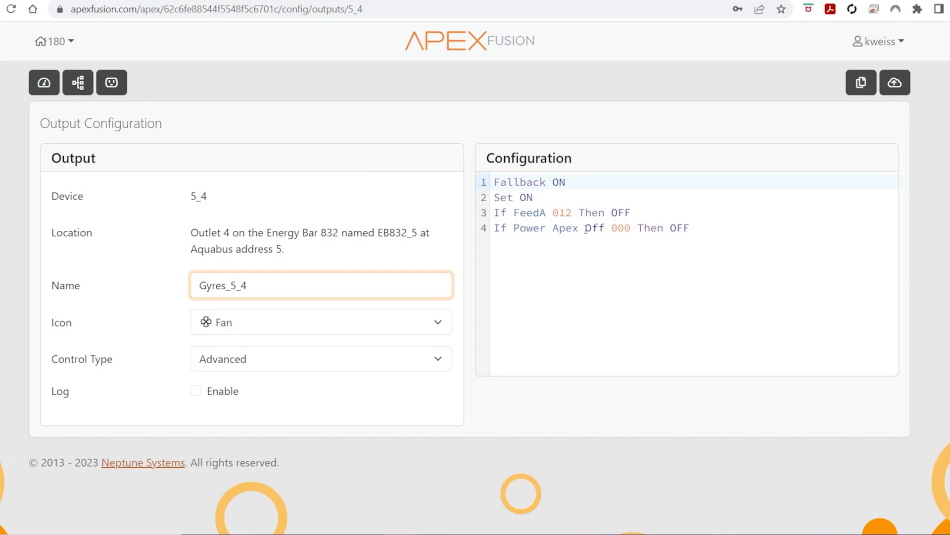
# - Replace gyres line 4's Apex power-off condition with 'Output PowerLoss = ON Then Off' and send
pyautogui.click(690, 228)
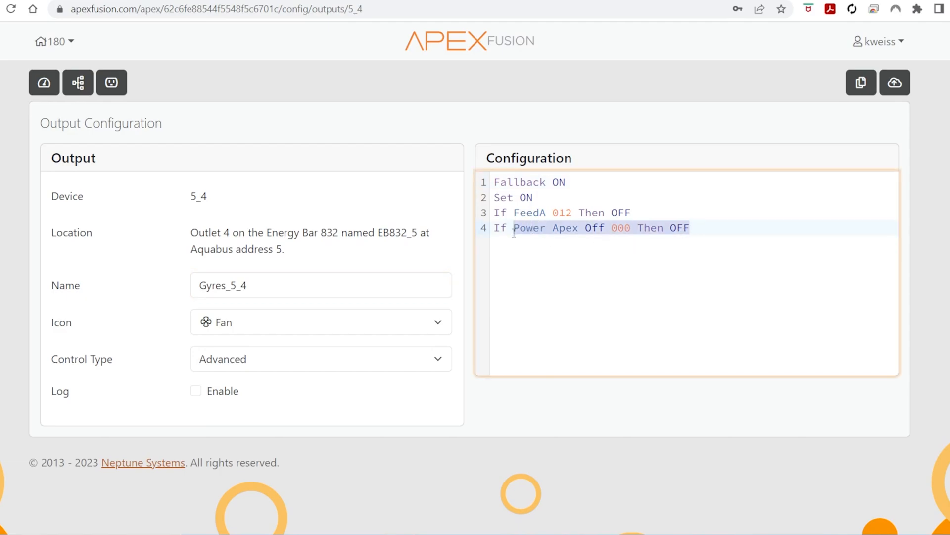
pyautogui.write('Output')
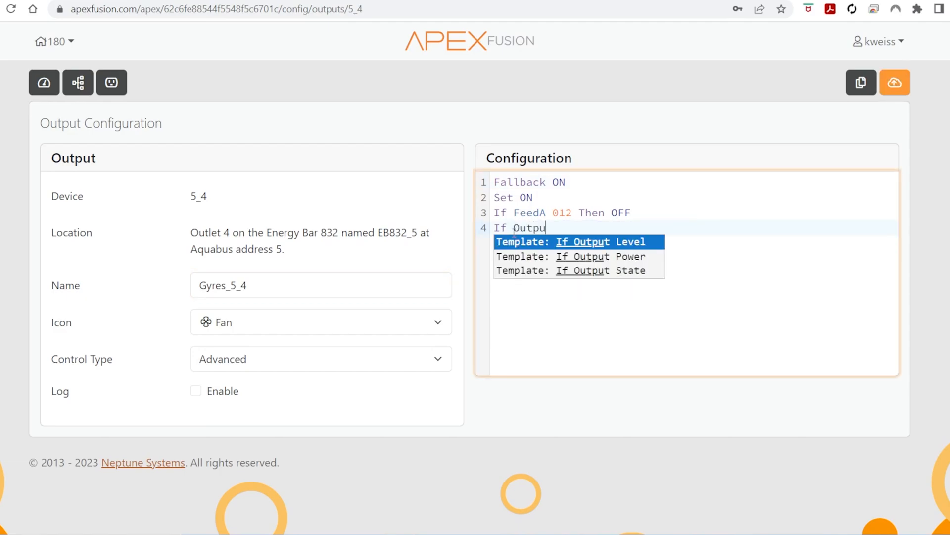
pyautogui.write('t')
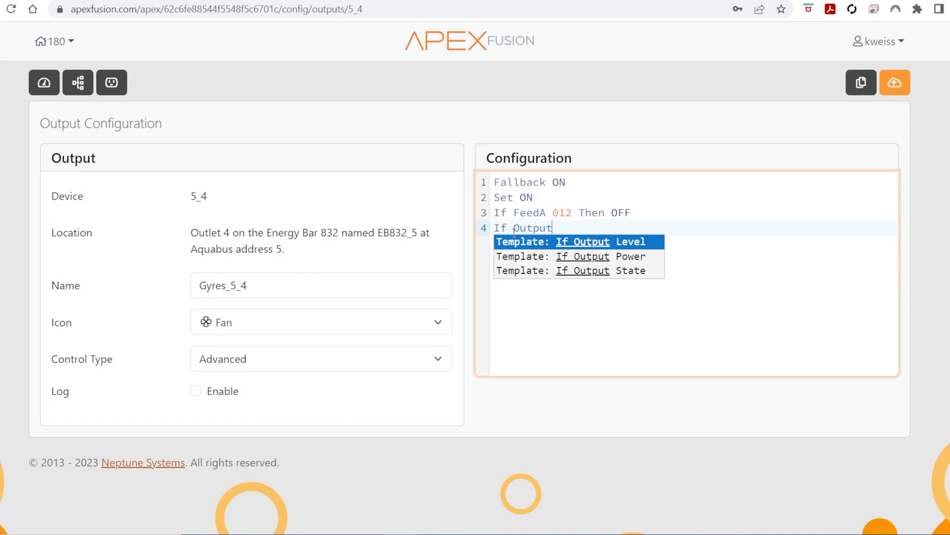
pyautogui.click(583, 256)
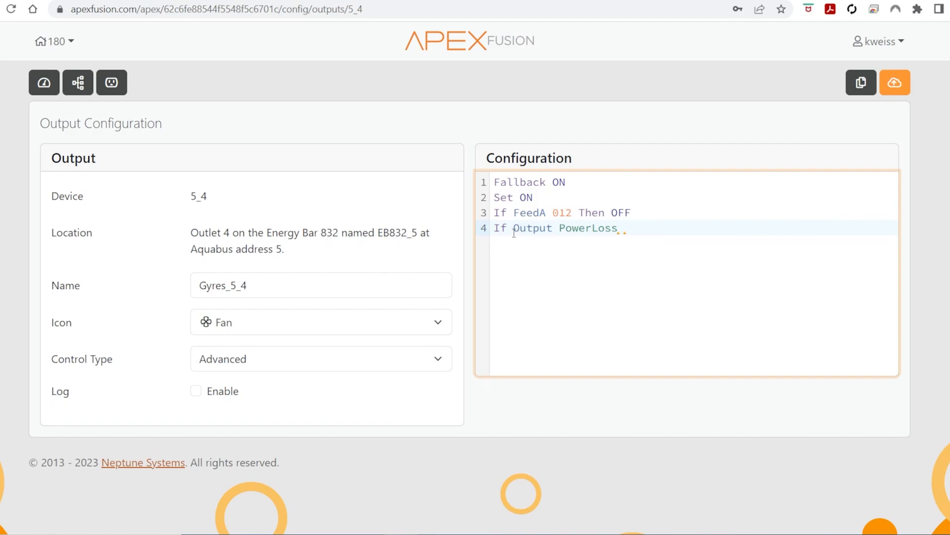
pyautogui.write('=')
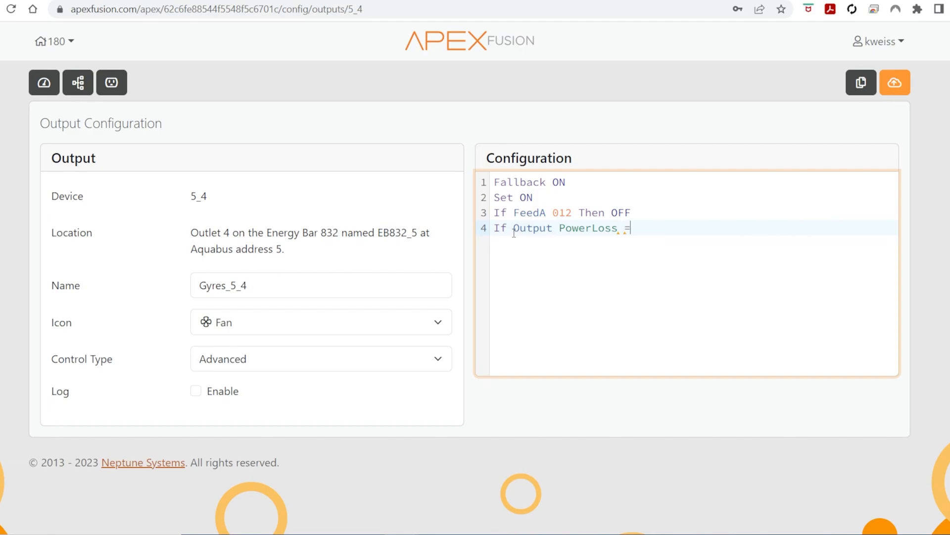
pyautogui.write('ON Then Off')
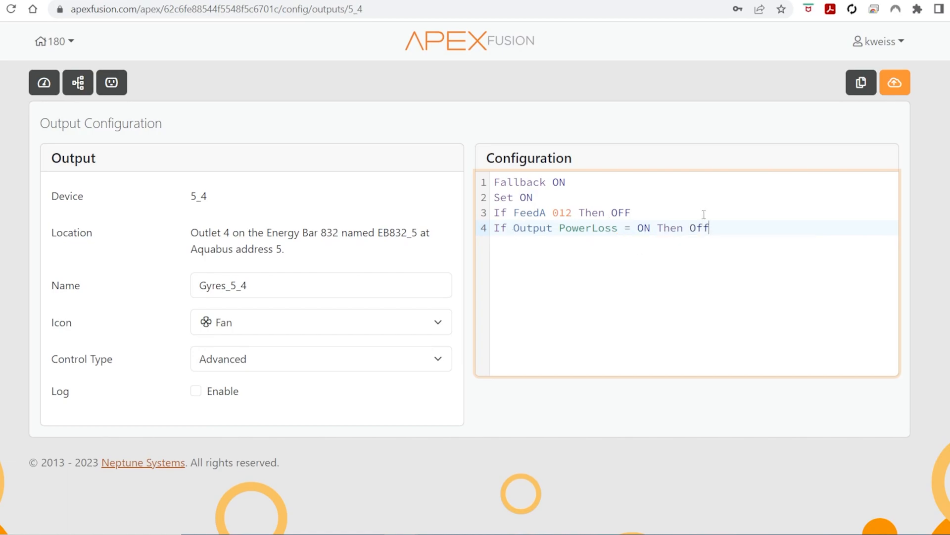
pyautogui.click(895, 83)
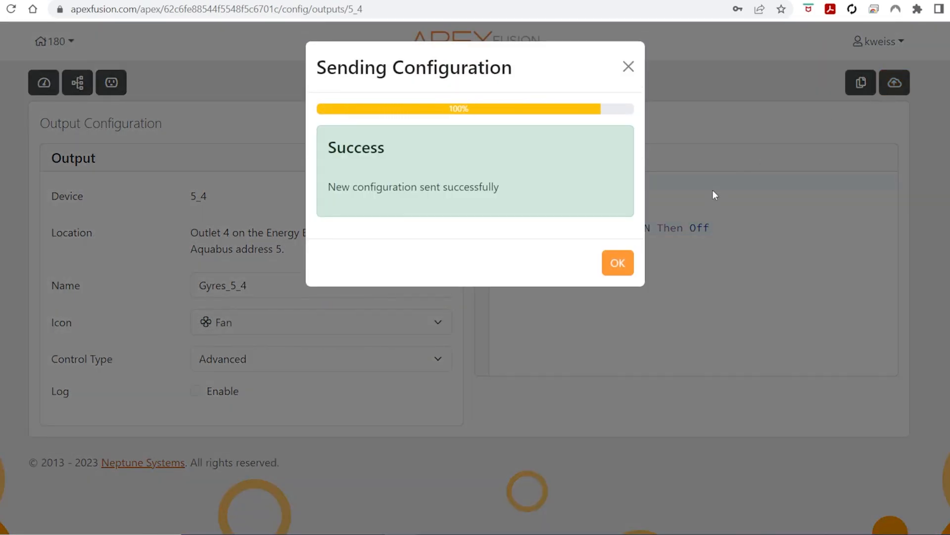
pyautogui.click(617, 263)
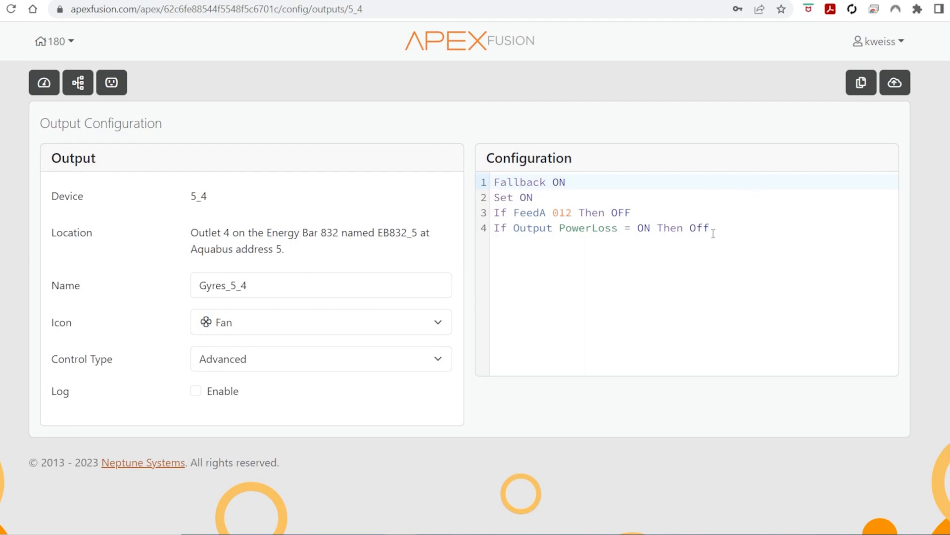
# - Copy the gyres line 4 PowerLoss rule, then go back to the dashboard
pyautogui.tripleClick(600, 228)
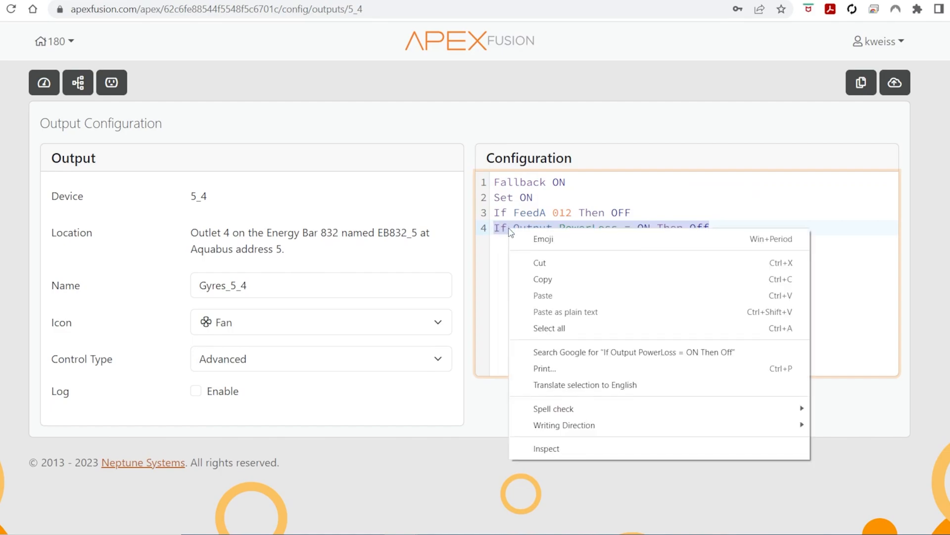
pyautogui.click(165, 163)
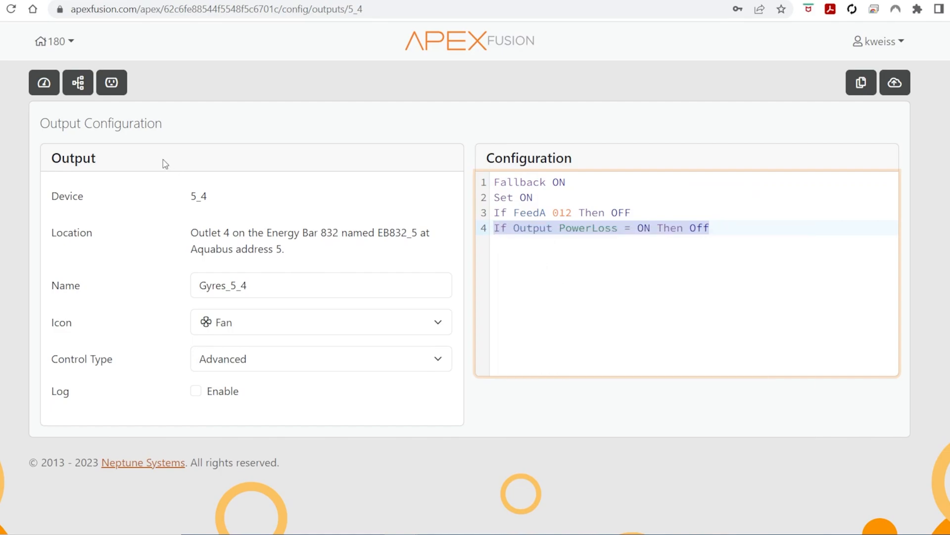
pyautogui.click(43, 83)
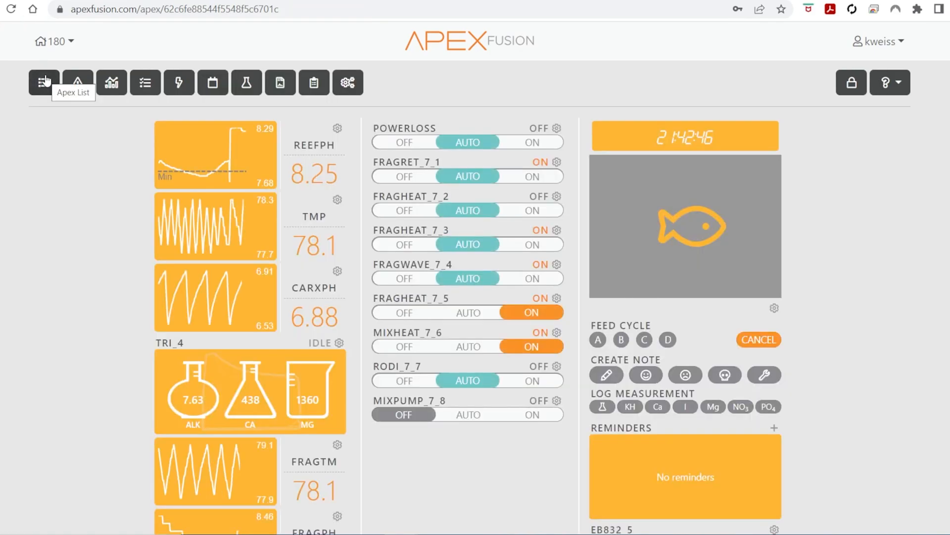